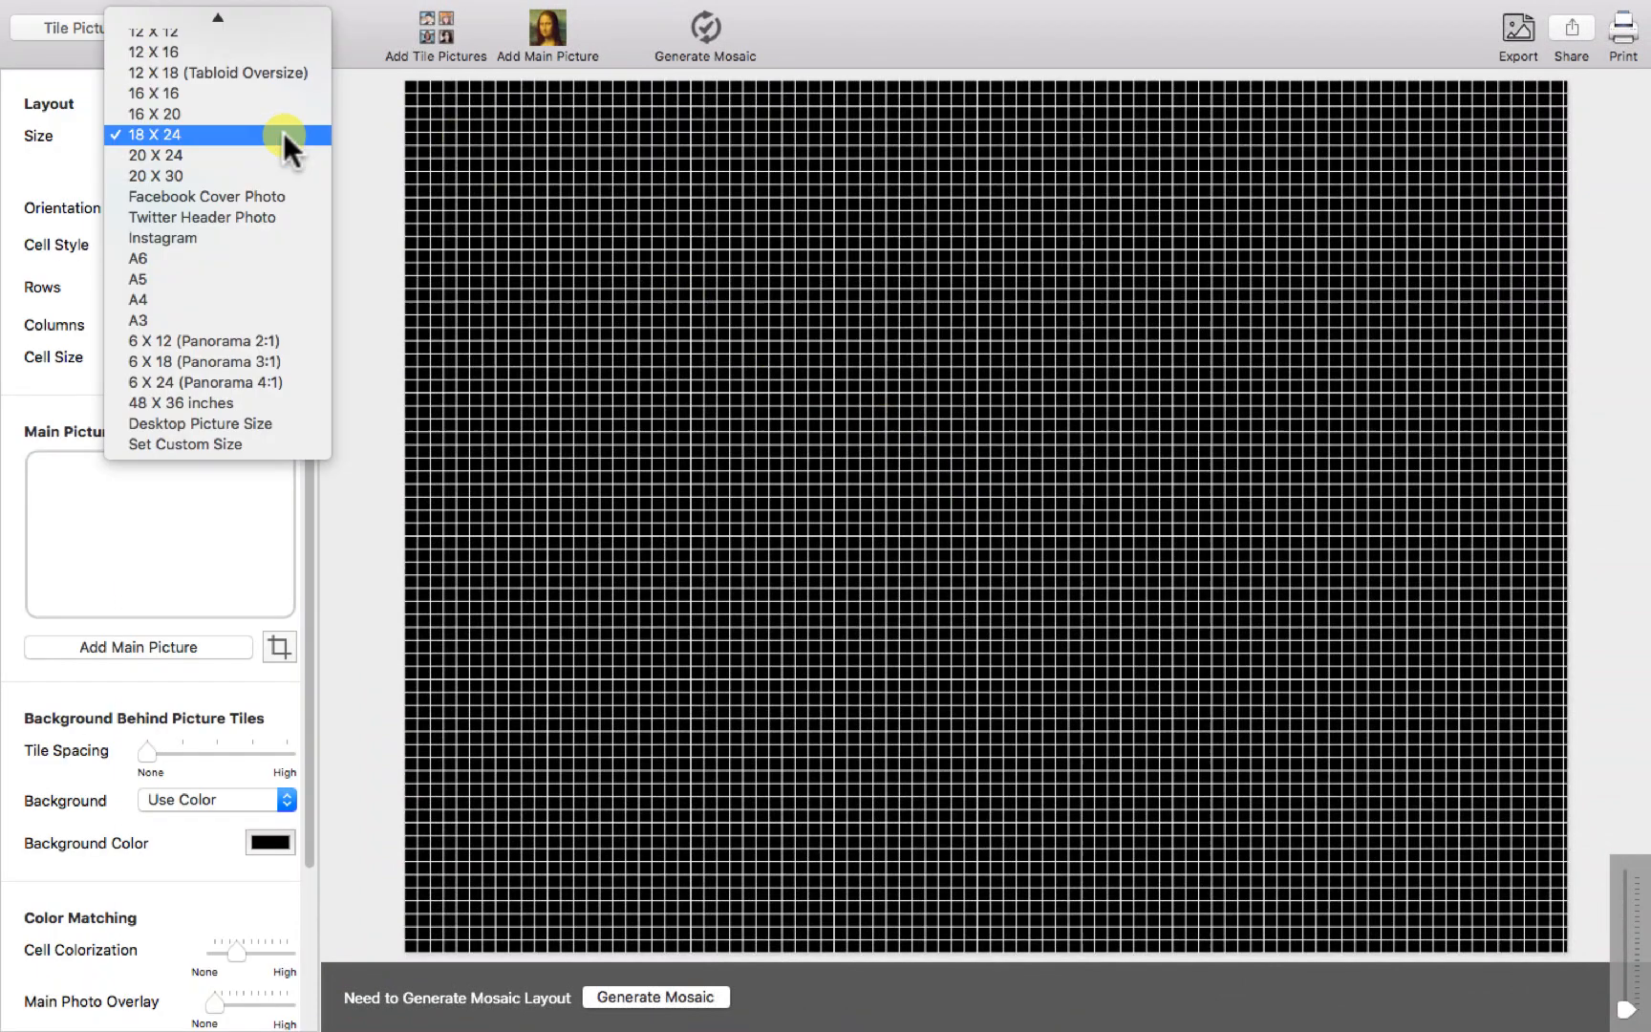
Set a custom mosaic size of 48 × 36 inches at 300 pixels per inch
left_click(185, 444)
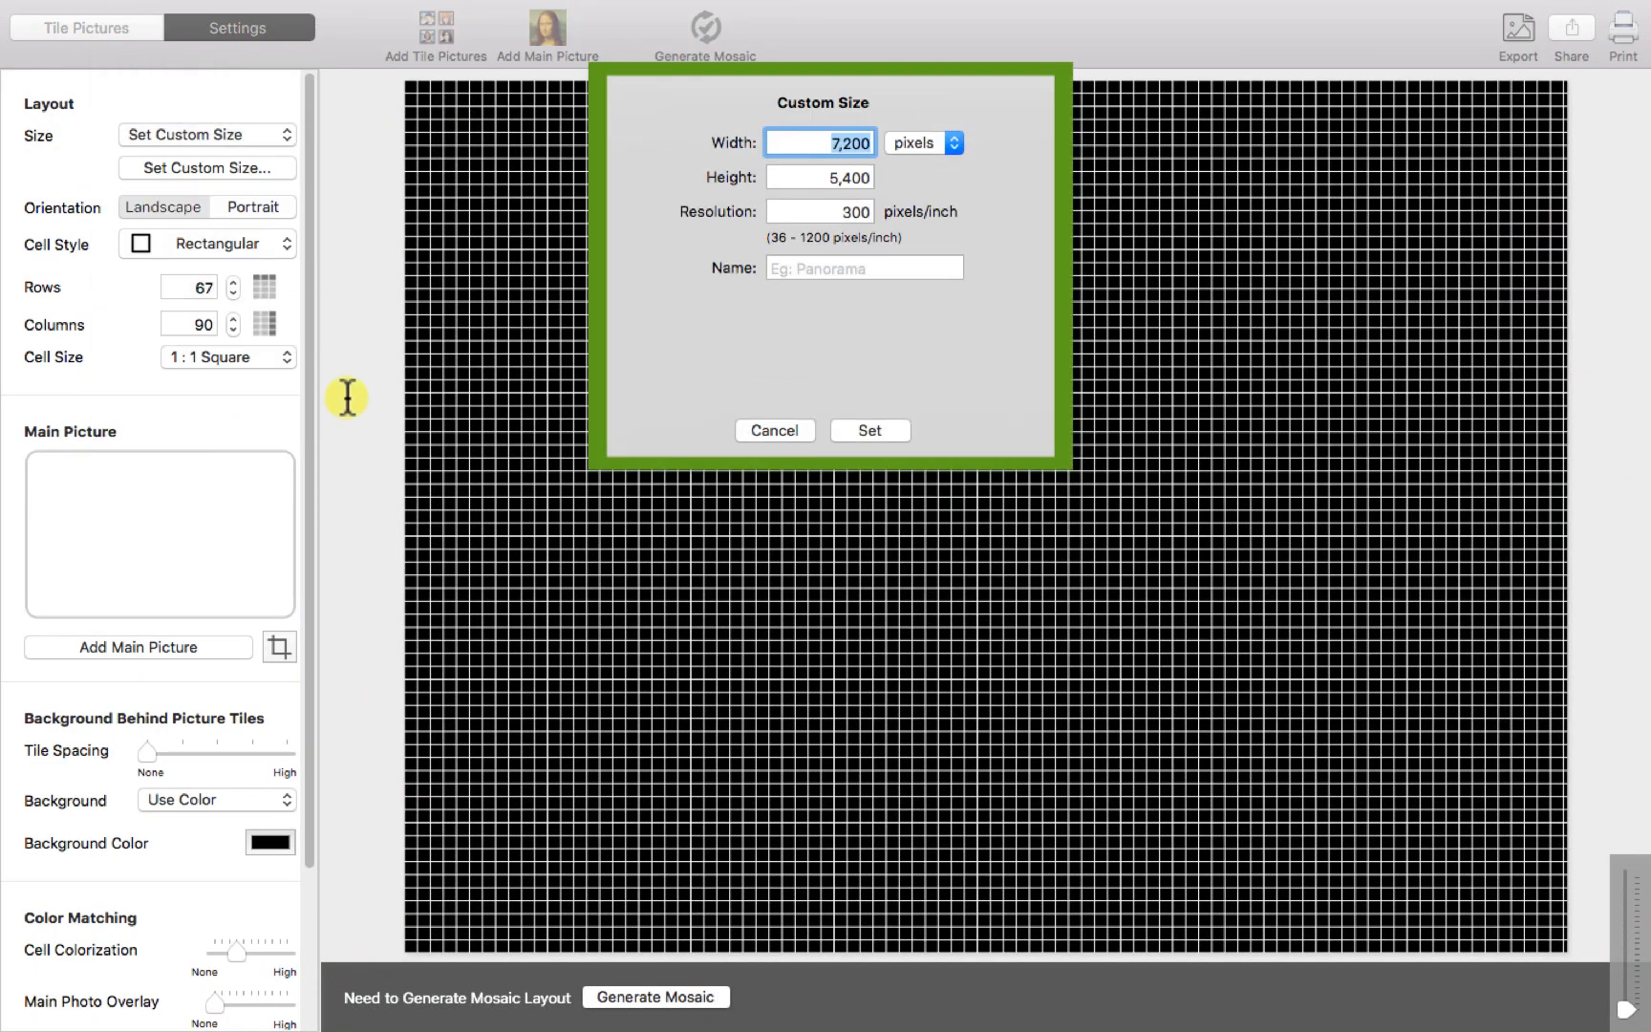
left_click(921, 141)
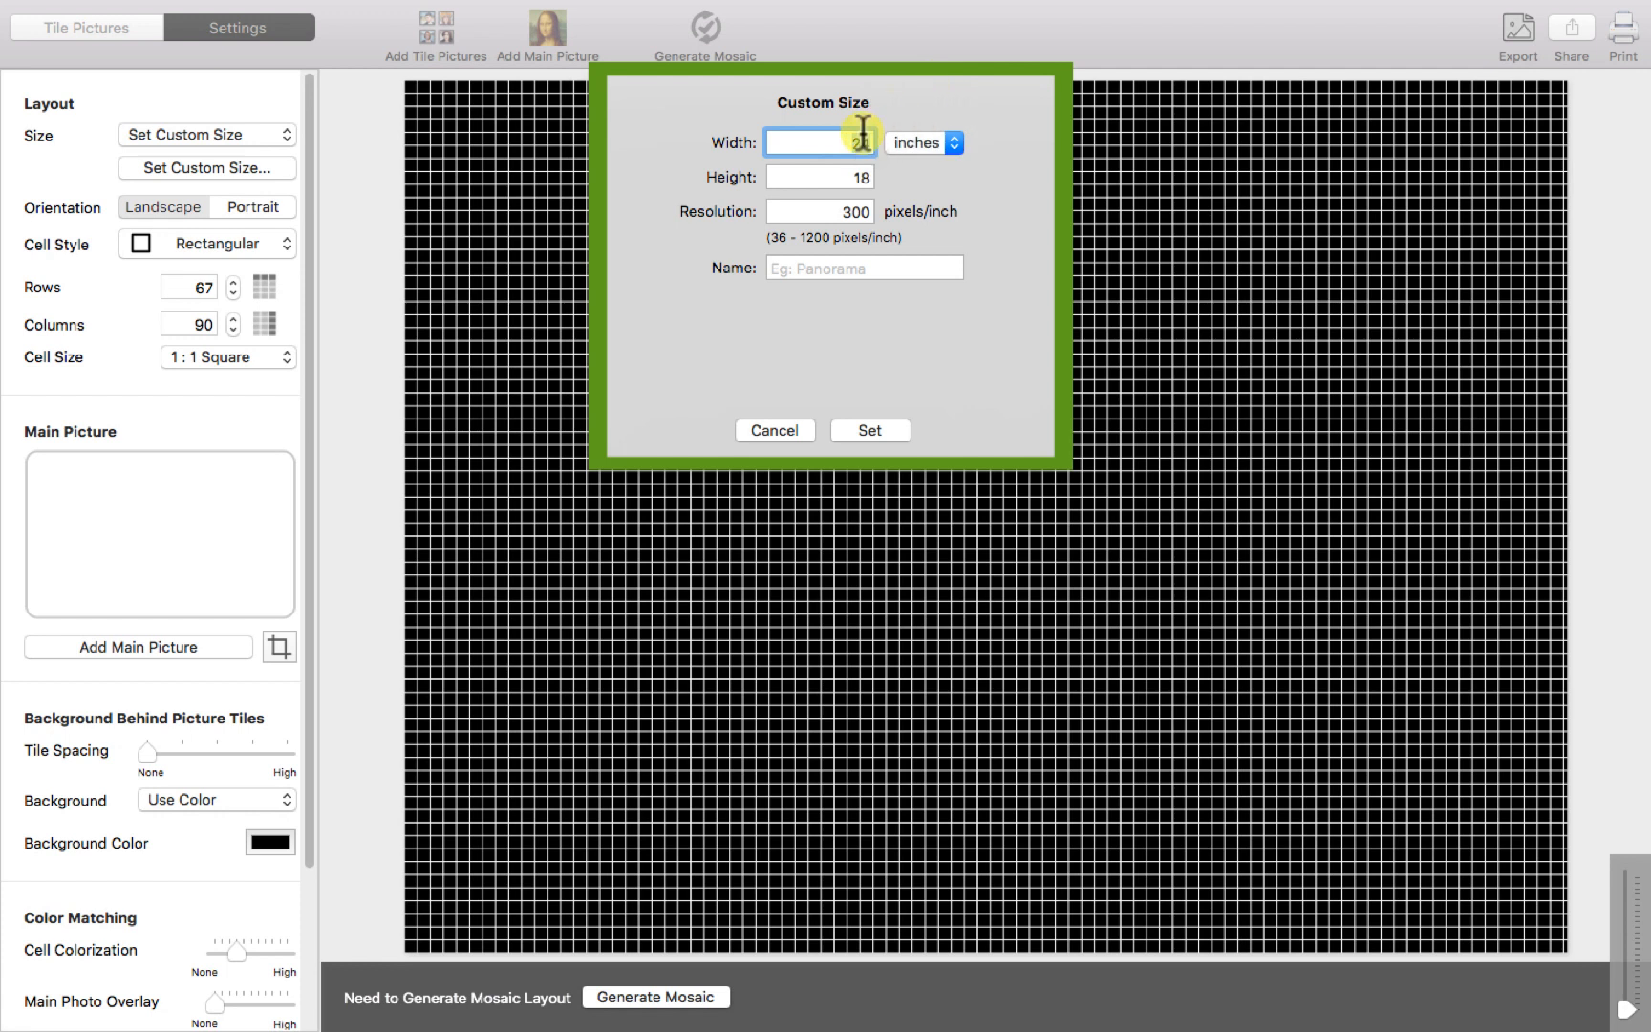
type("48")
left_click(820, 176)
type("36")
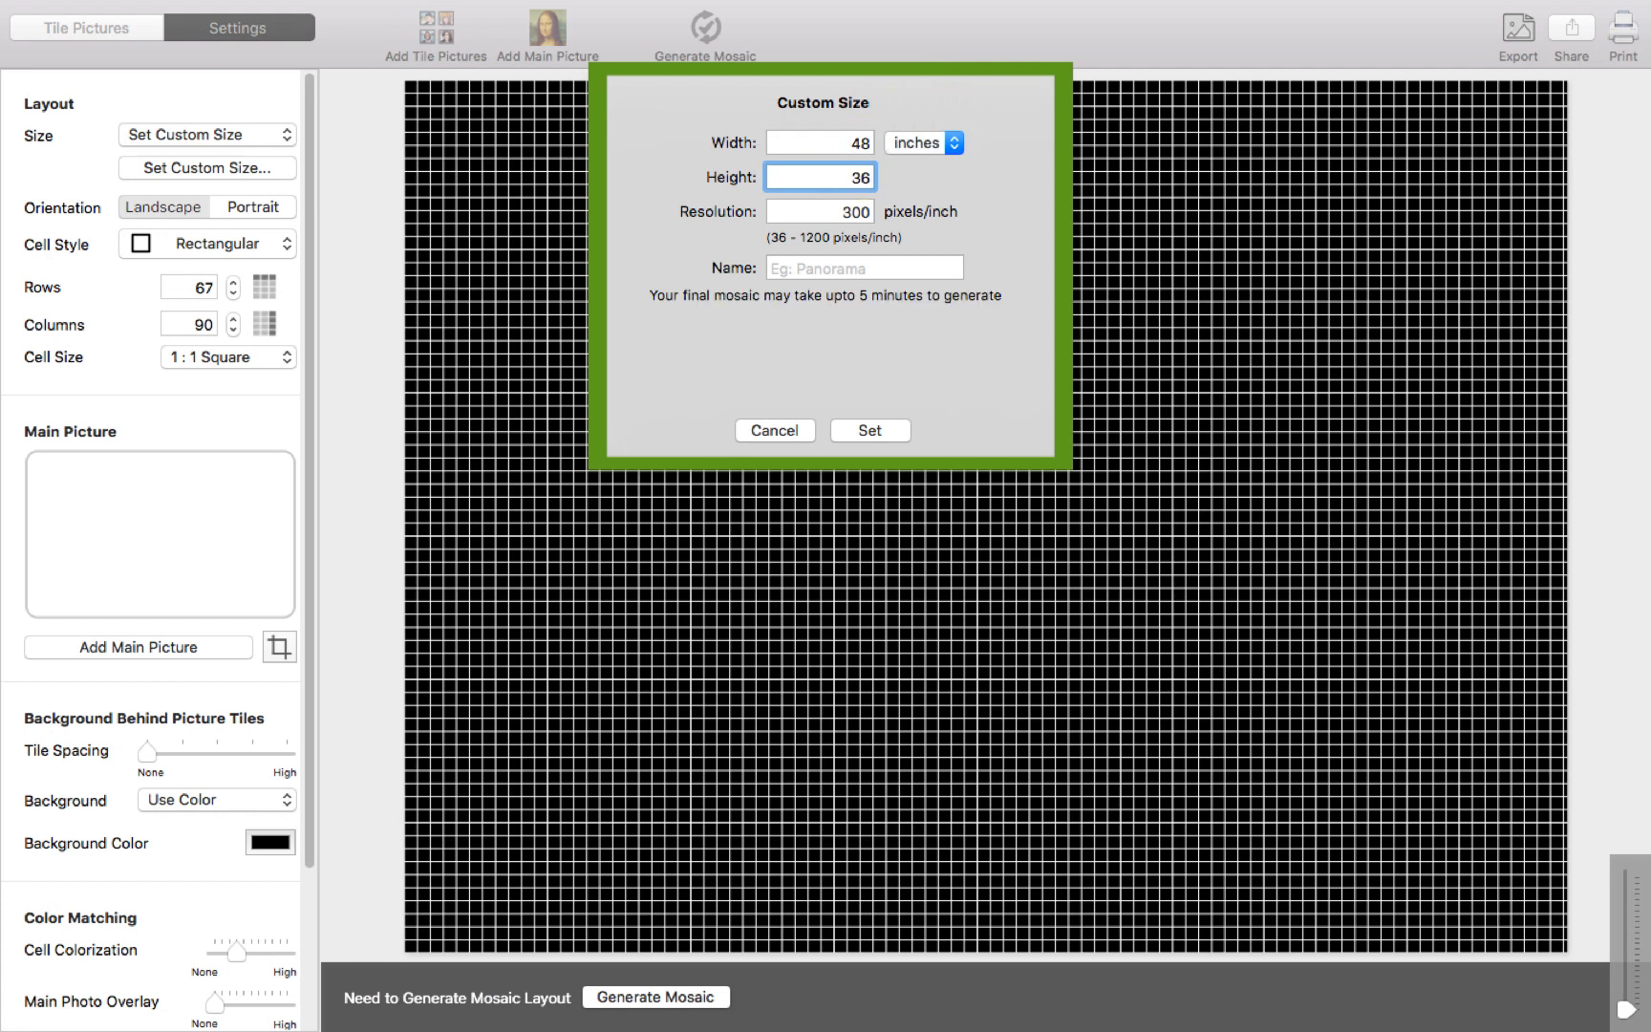
left_click(870, 430)
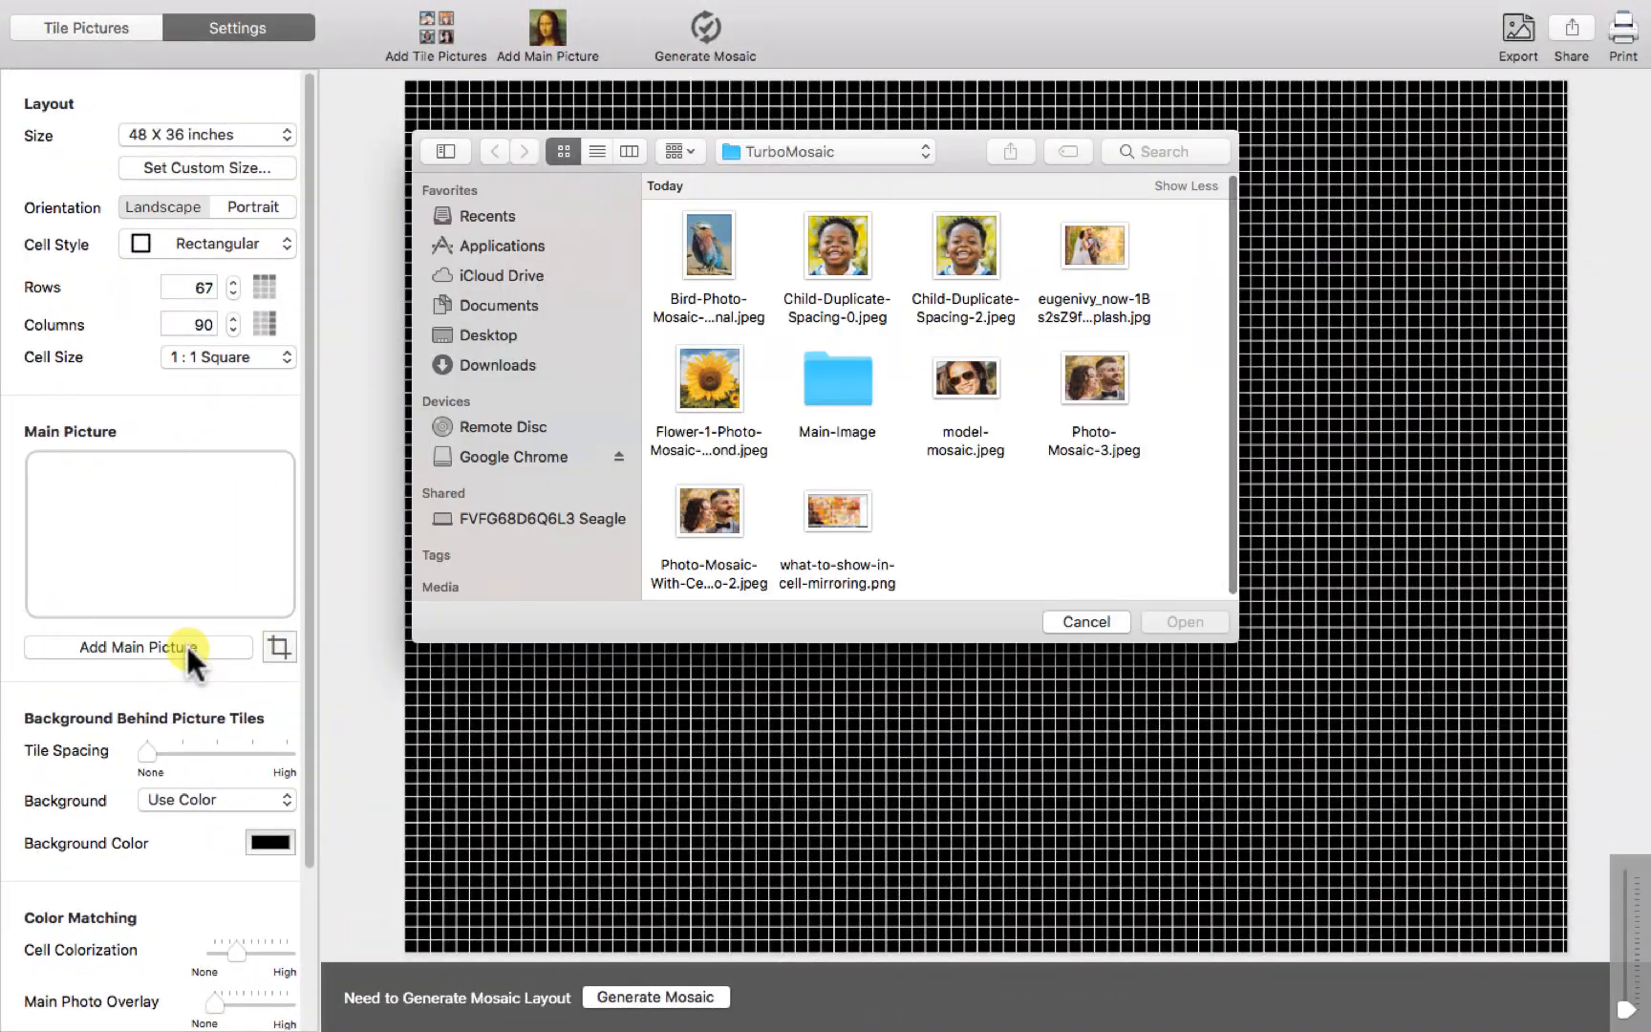
Load the wedding couple photo as the main picture and crop it tighter on the couple
left_click(1091, 245)
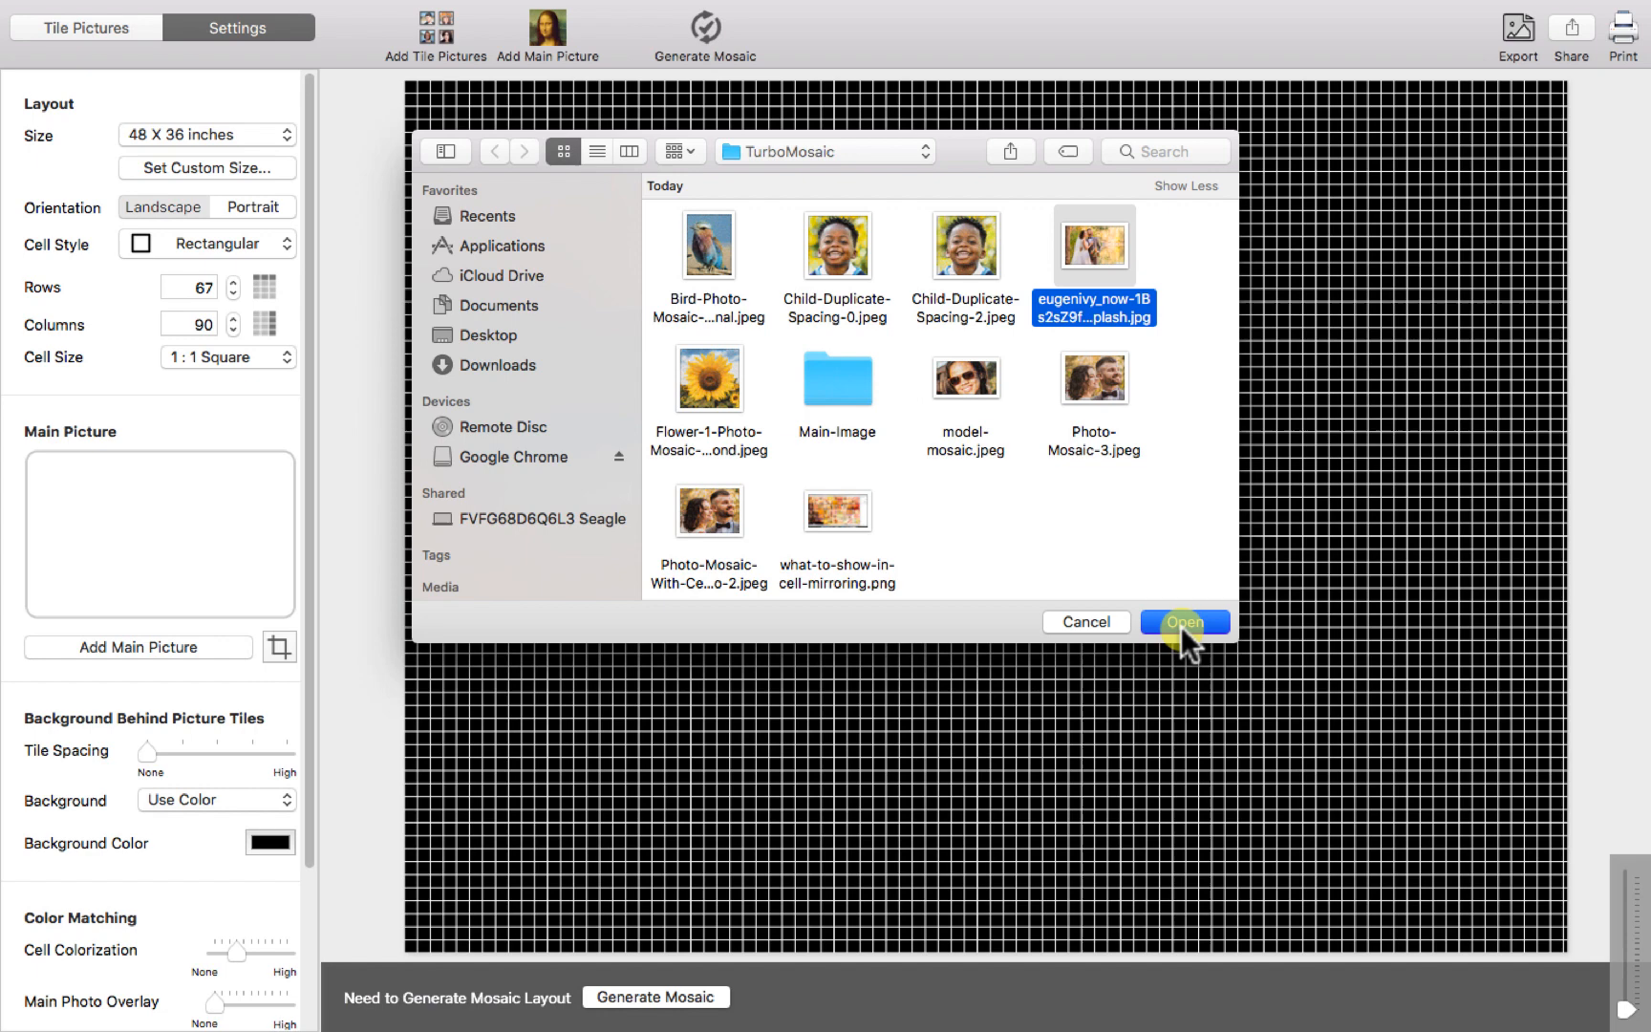
left_click(1183, 621)
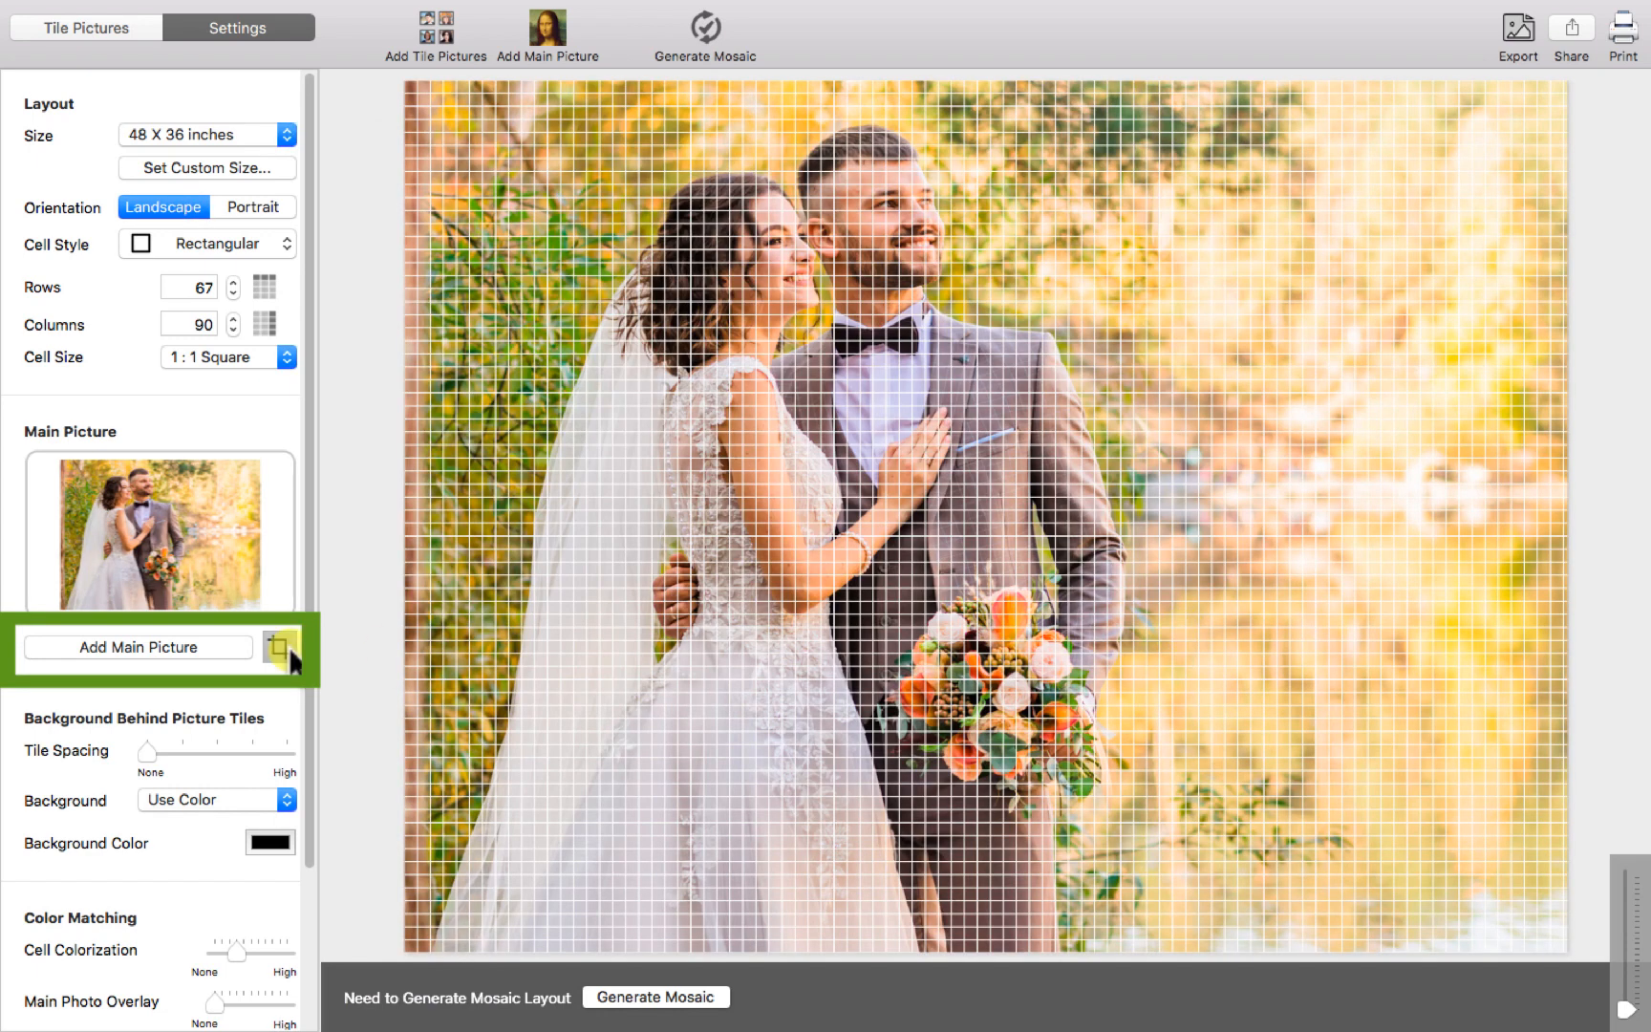
left_click(279, 646)
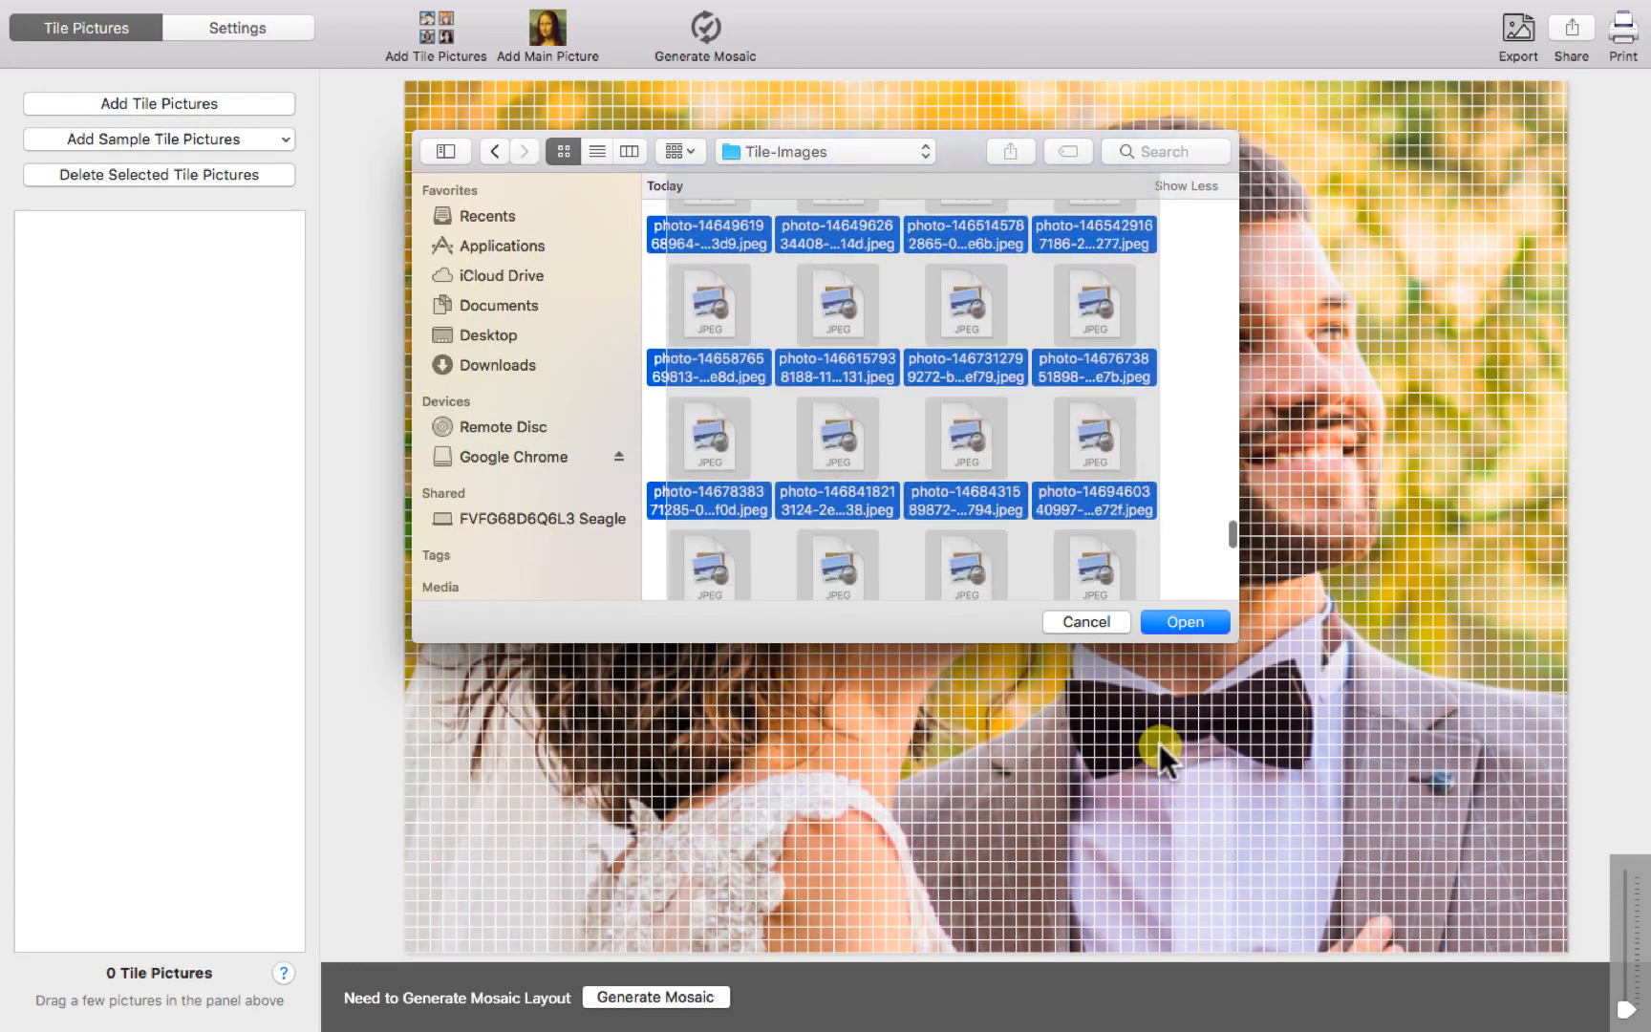
Add the 286 selected portraits as tile pictures and generate the couple mosaic
left_click(1183, 622)
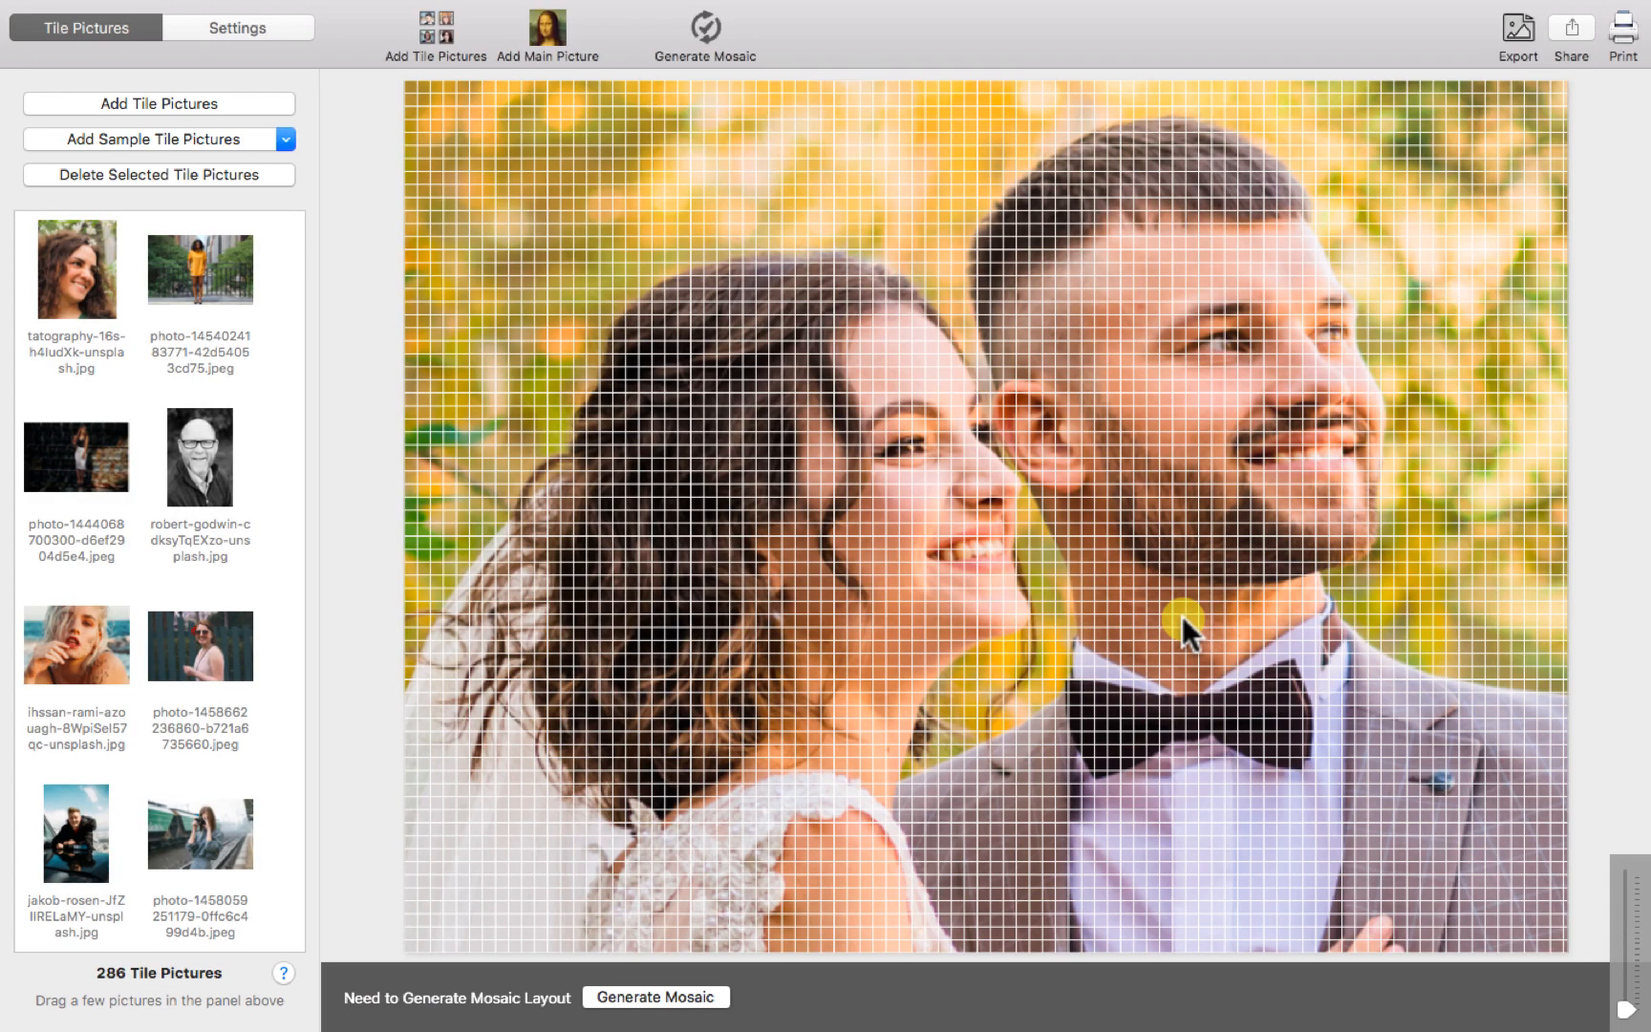
mouse_move(774, 927)
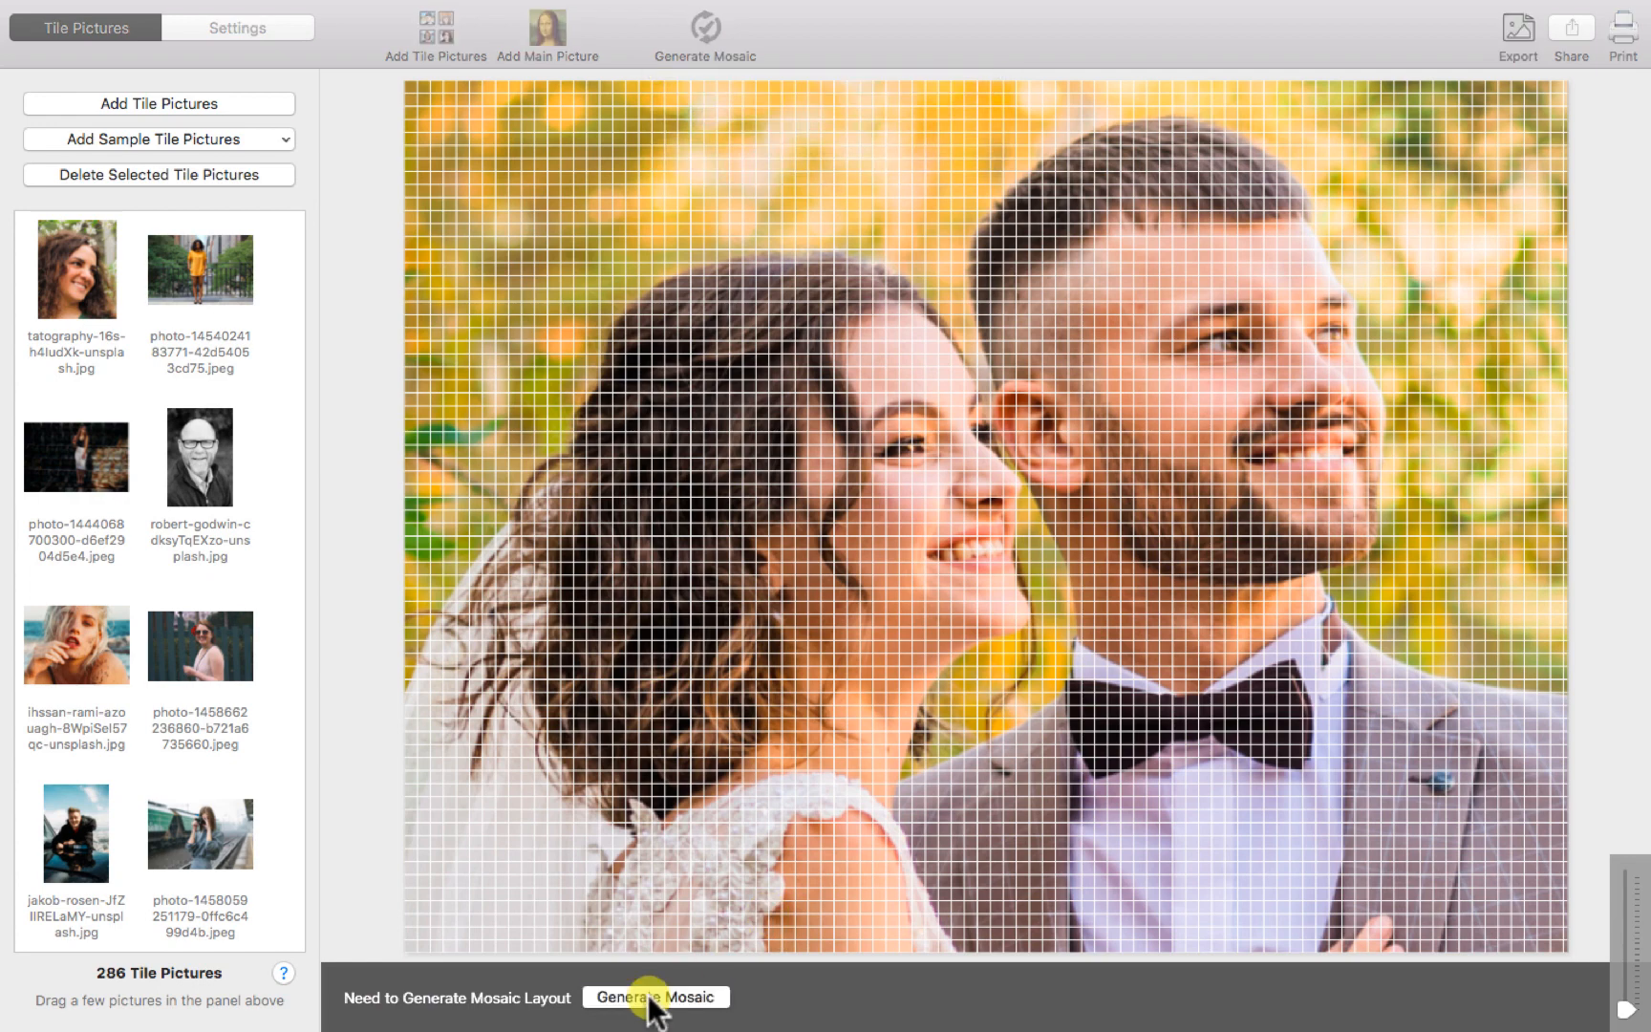
left_click(656, 996)
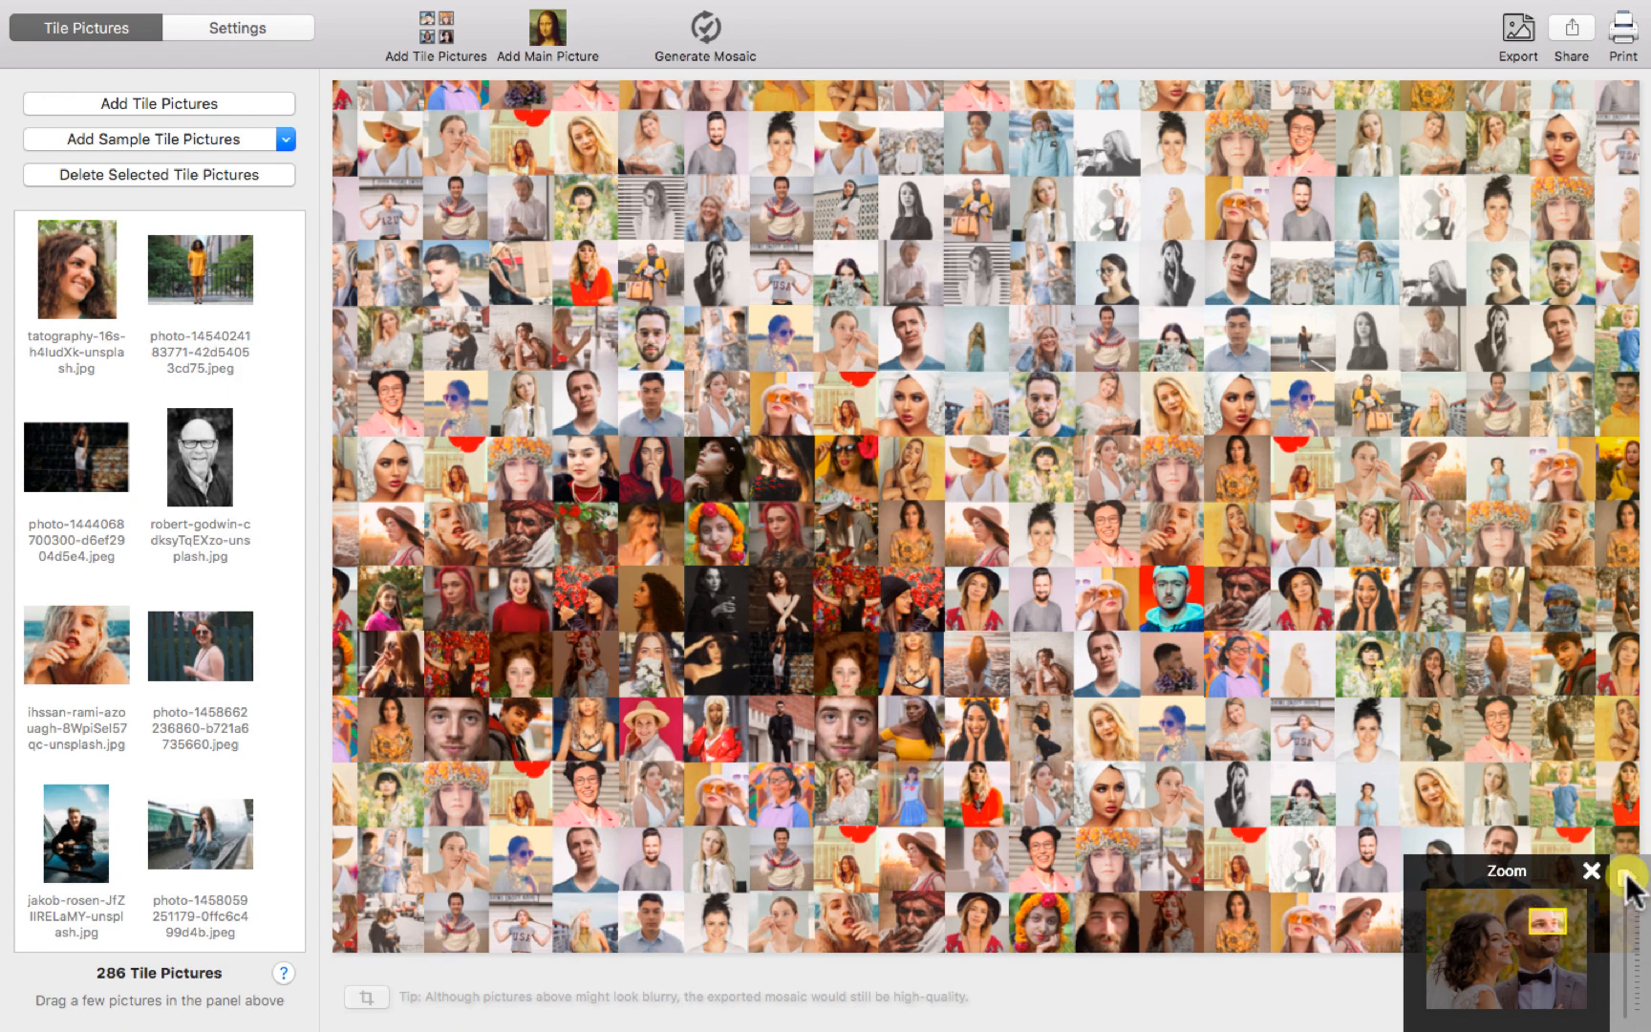
Start exporting the mosaic as a best-quality JPEG, expanding the save location choices
left_click(1518, 32)
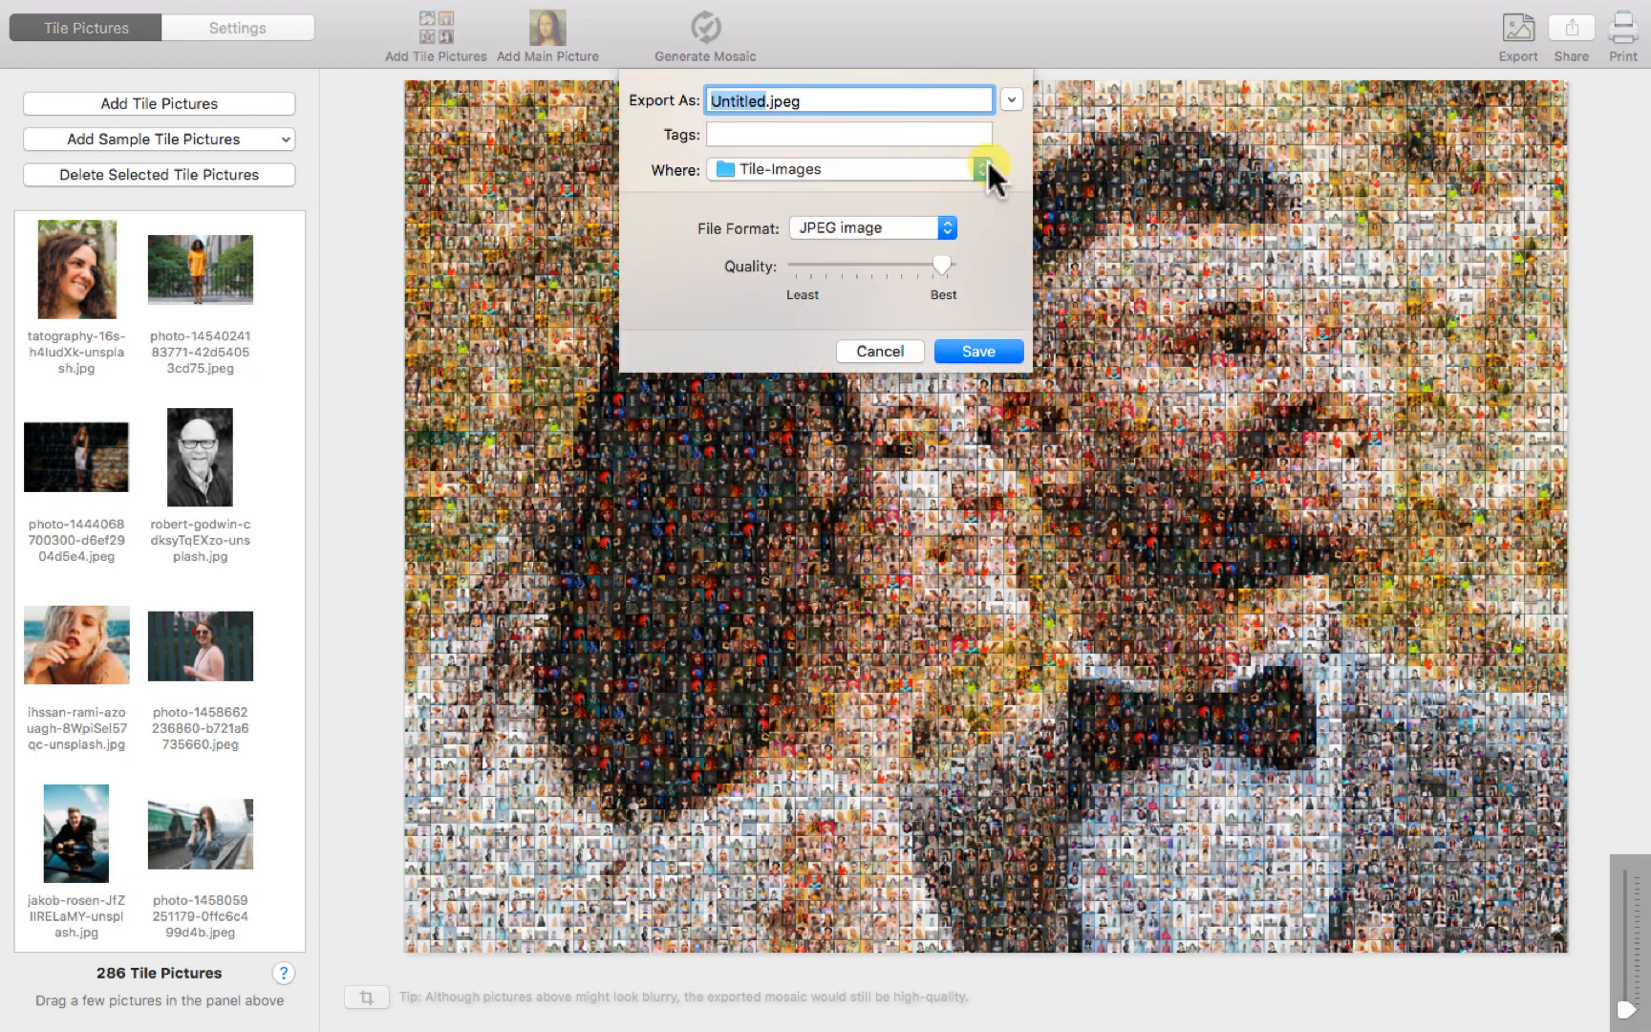
left_click(982, 170)
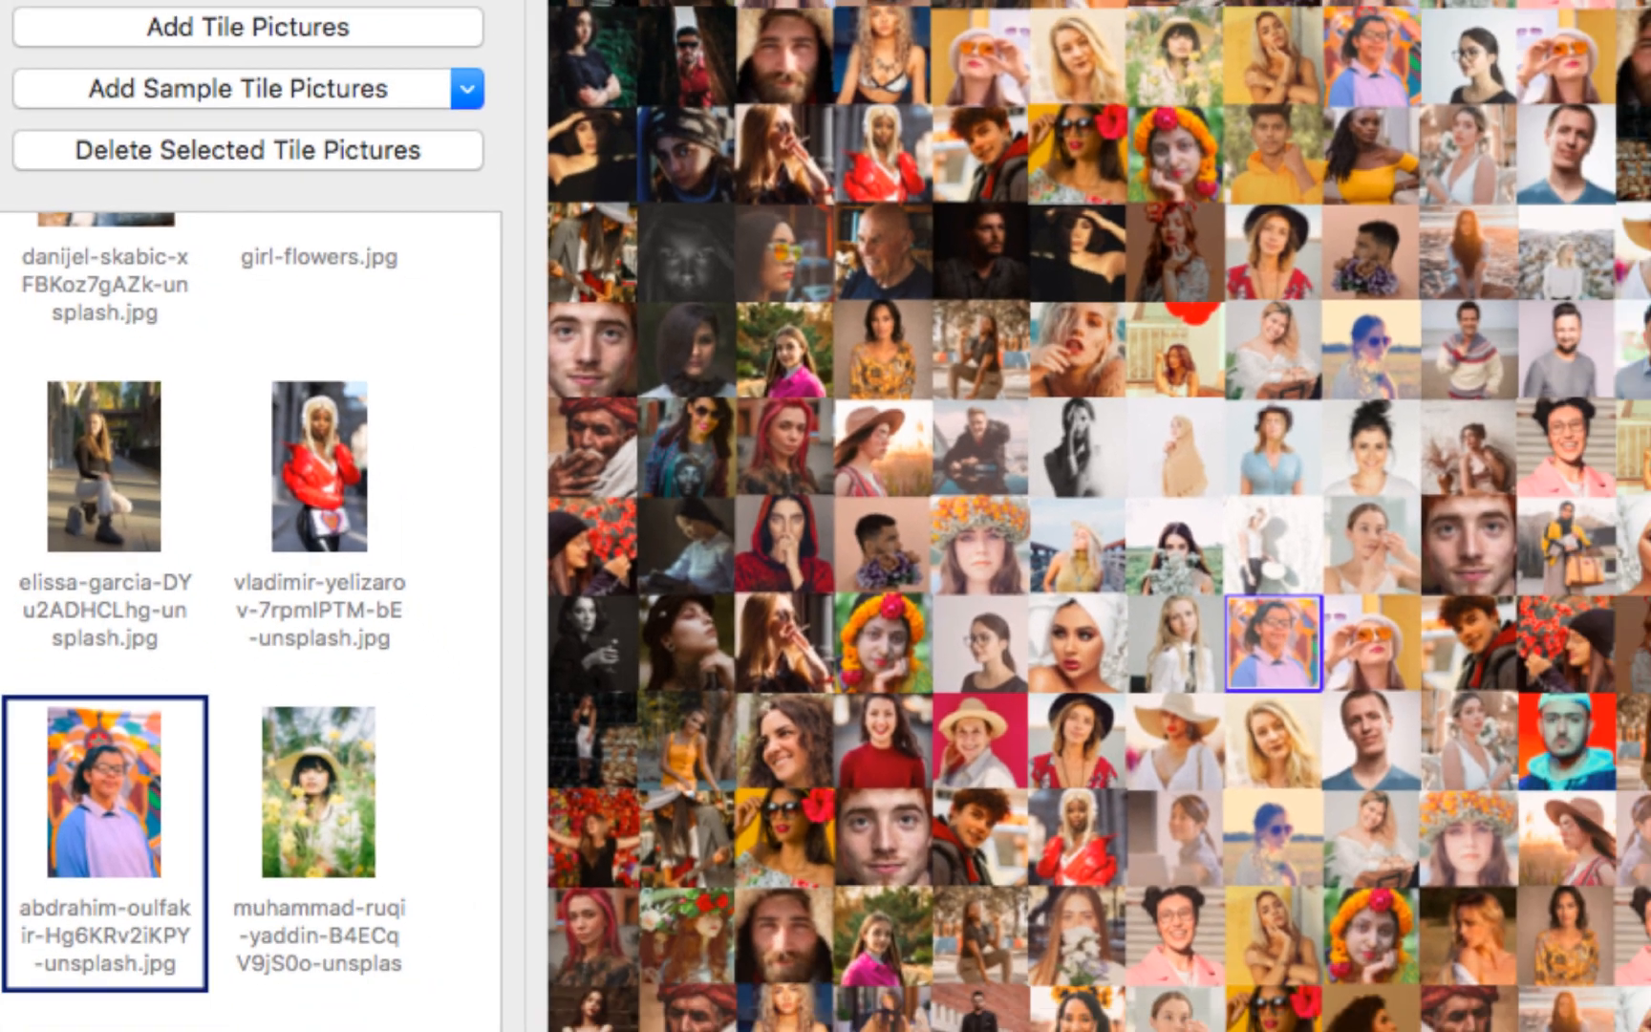
Highlight where a chosen portrait tile sits within the couple mosaic
left_click(705, 29)
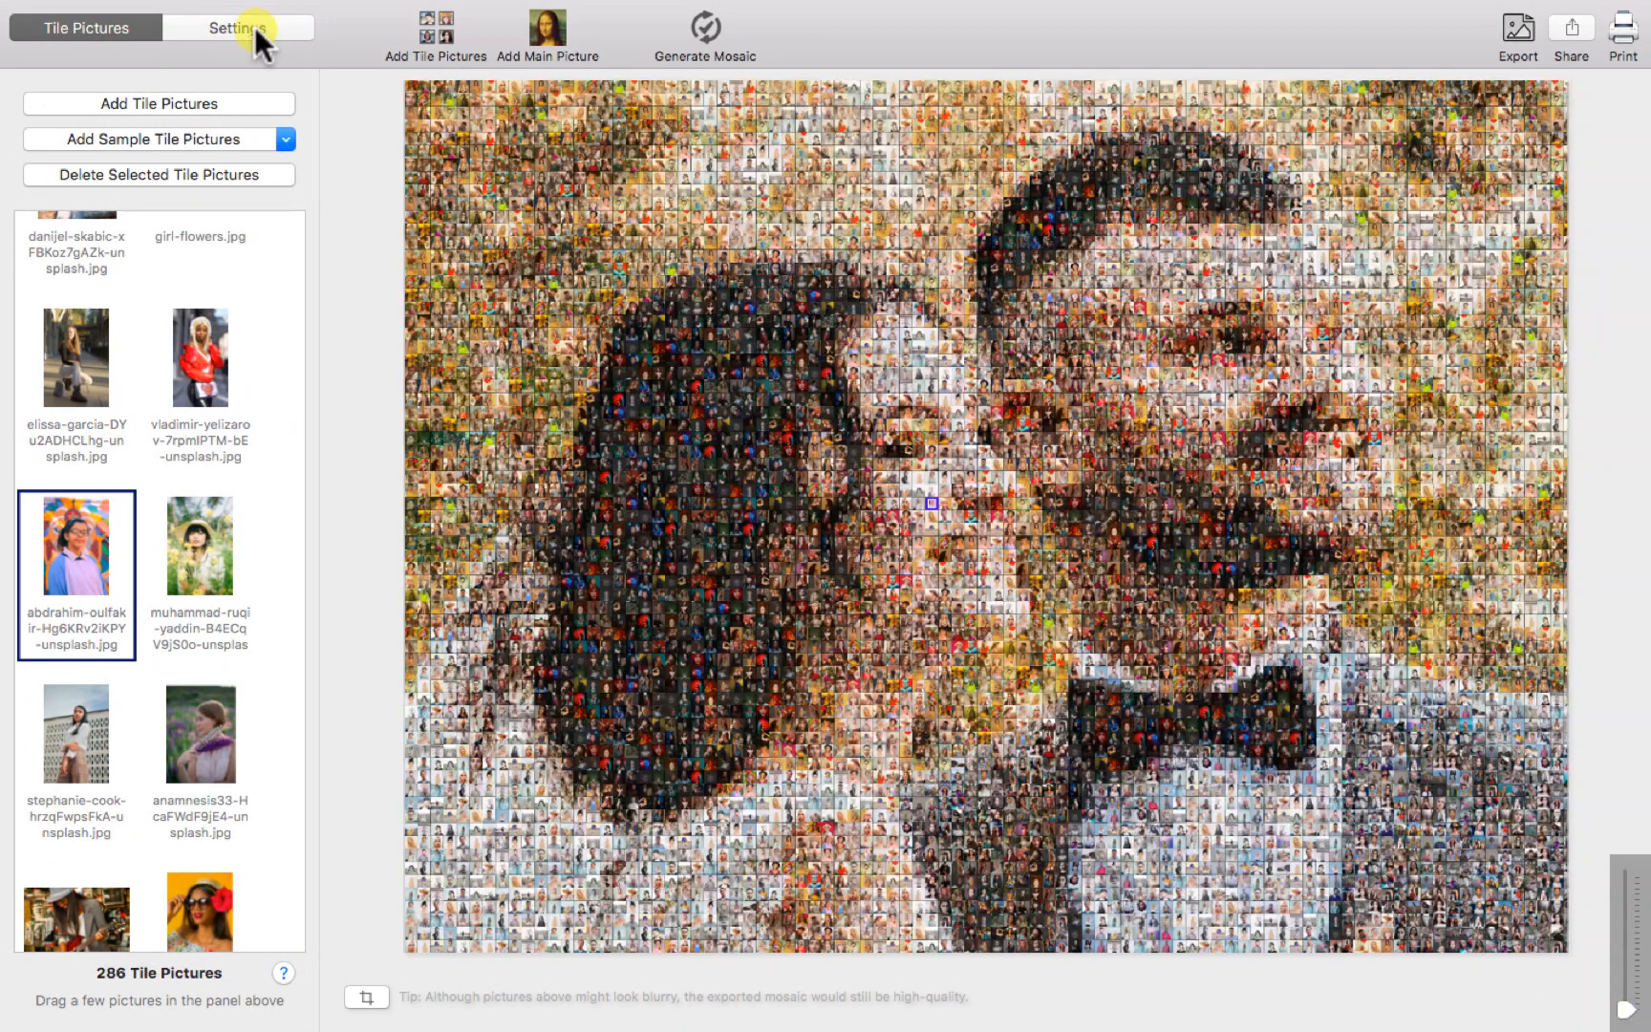
Show the Settings panel with the mosaic's layout and background options
left_click(236, 26)
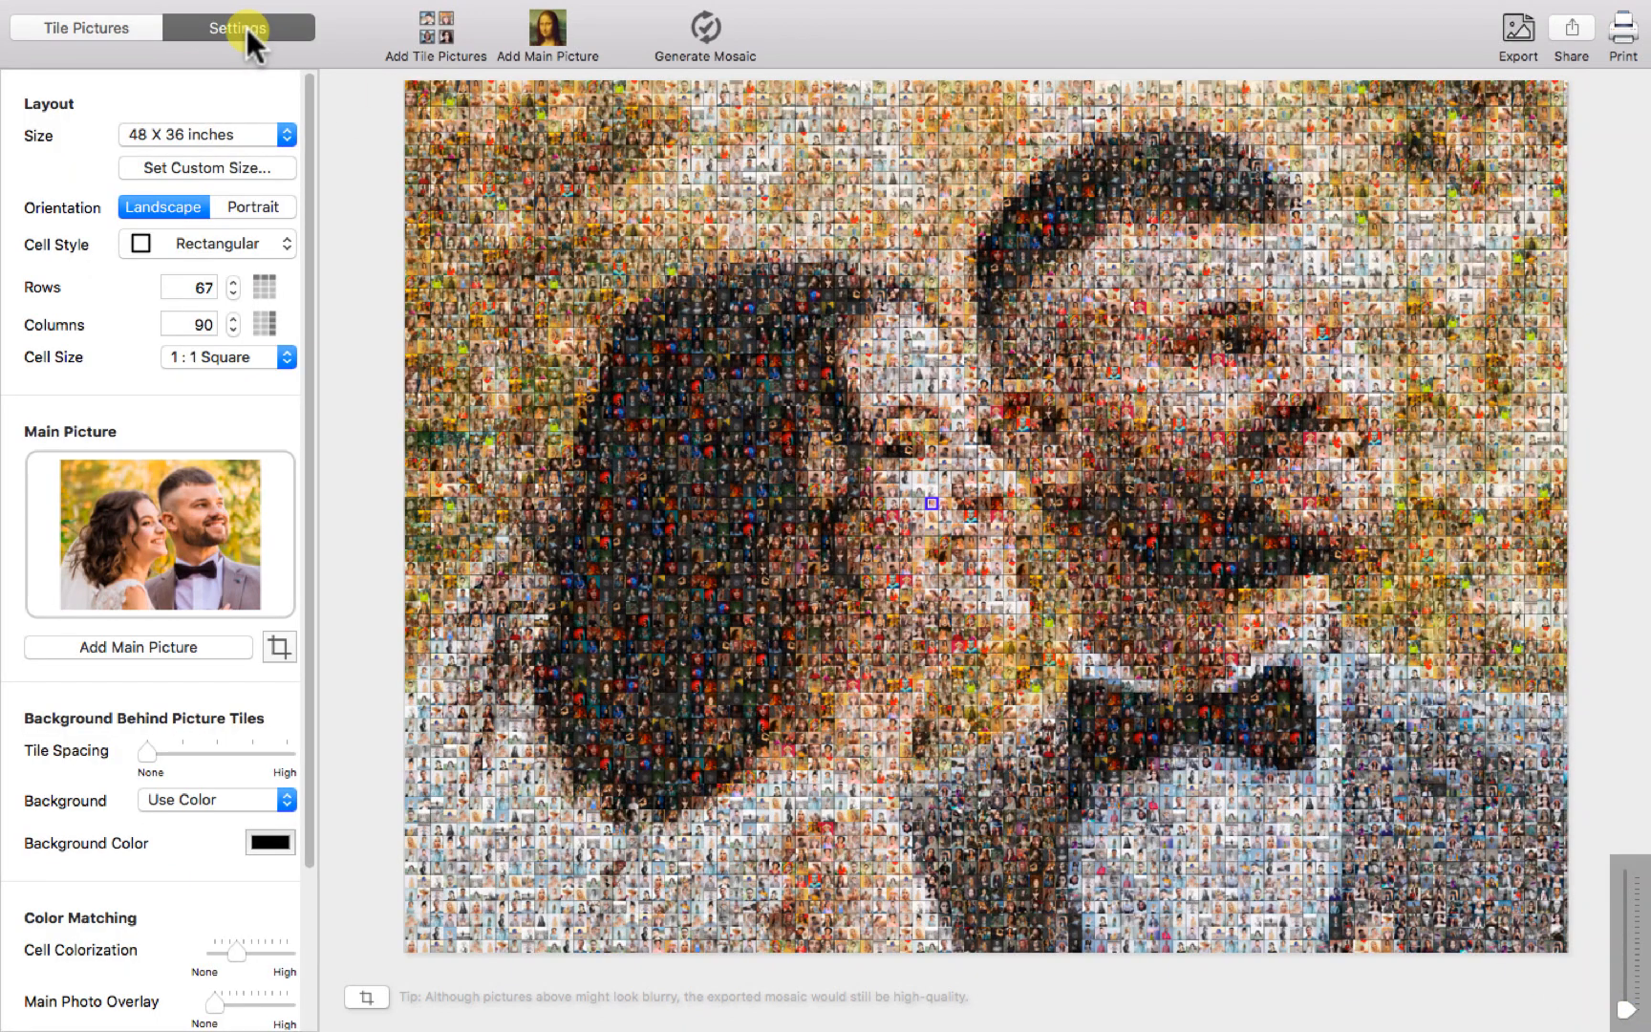
left_click(287, 357)
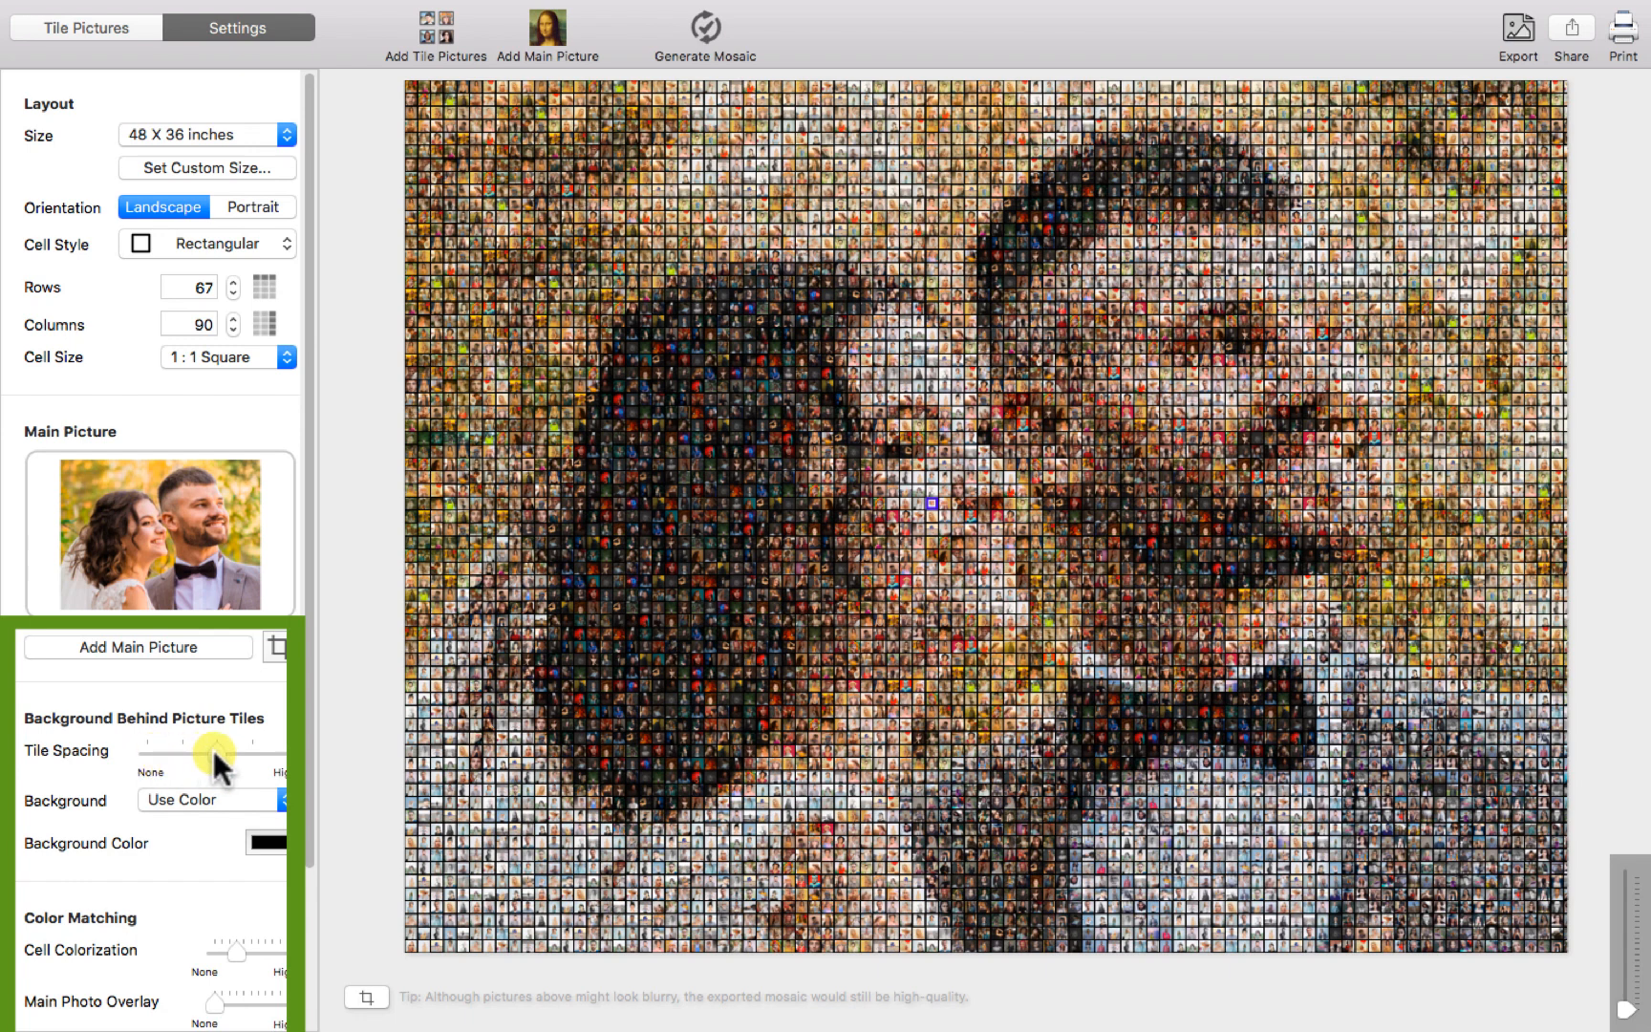
Raise tile spacing and set the background to Use Main Picture behind the tiles
left_click(252, 843)
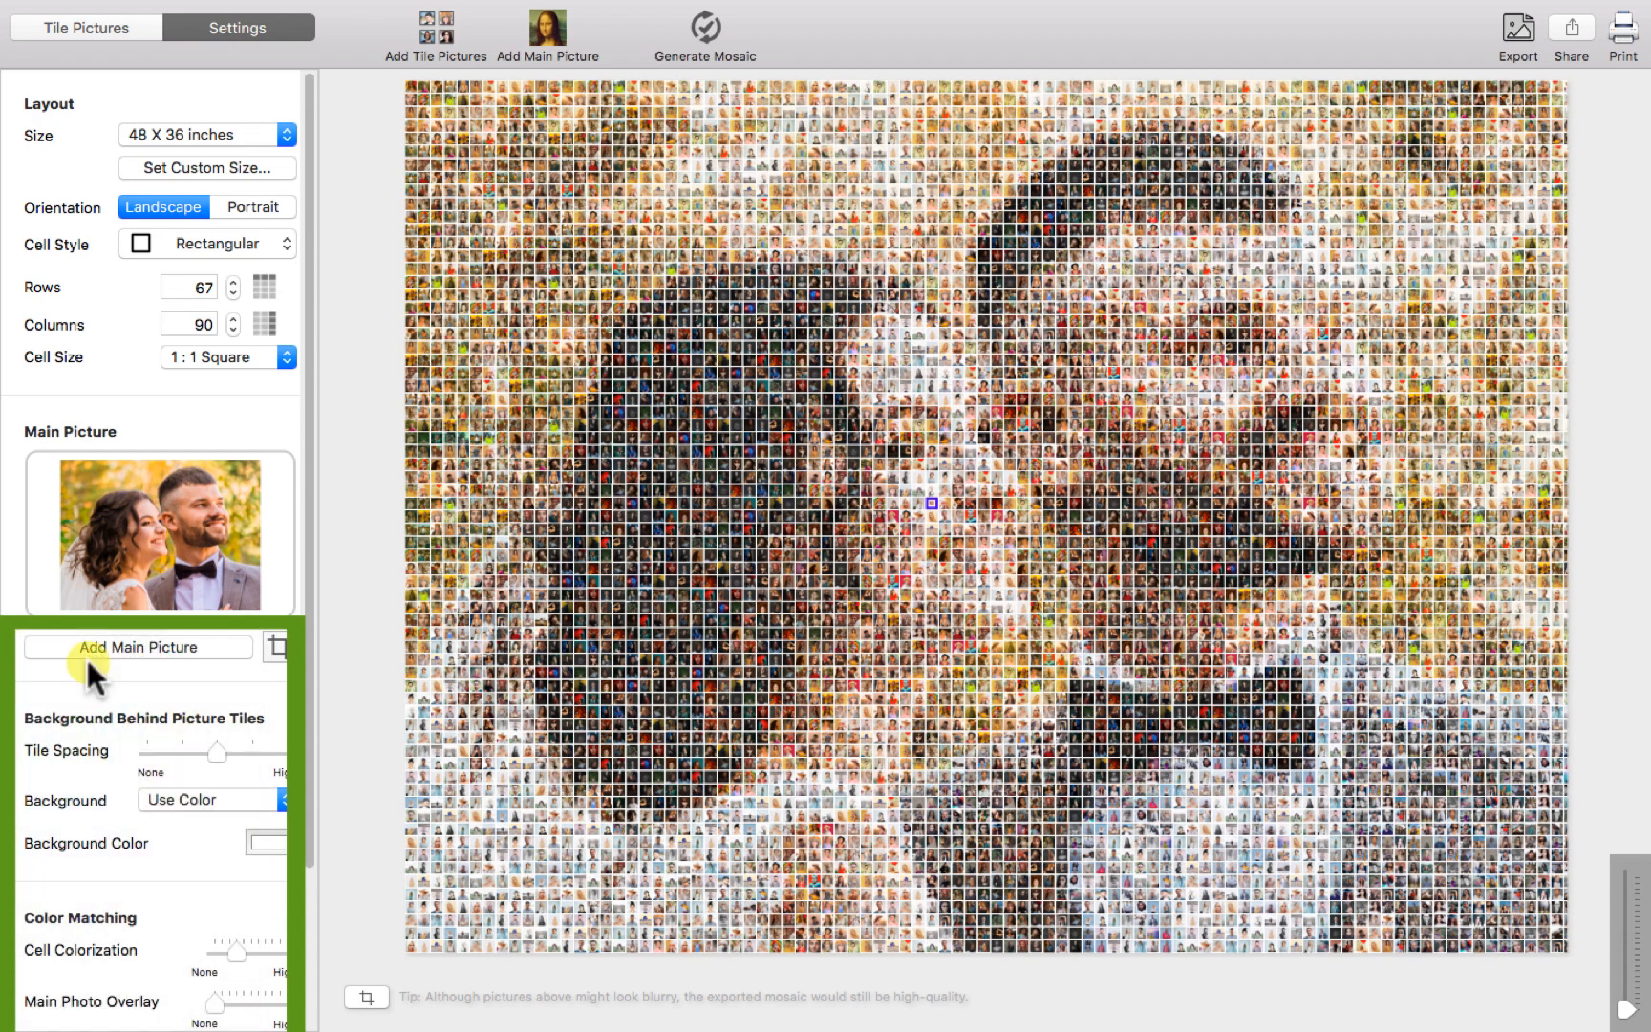
left_click(209, 799)
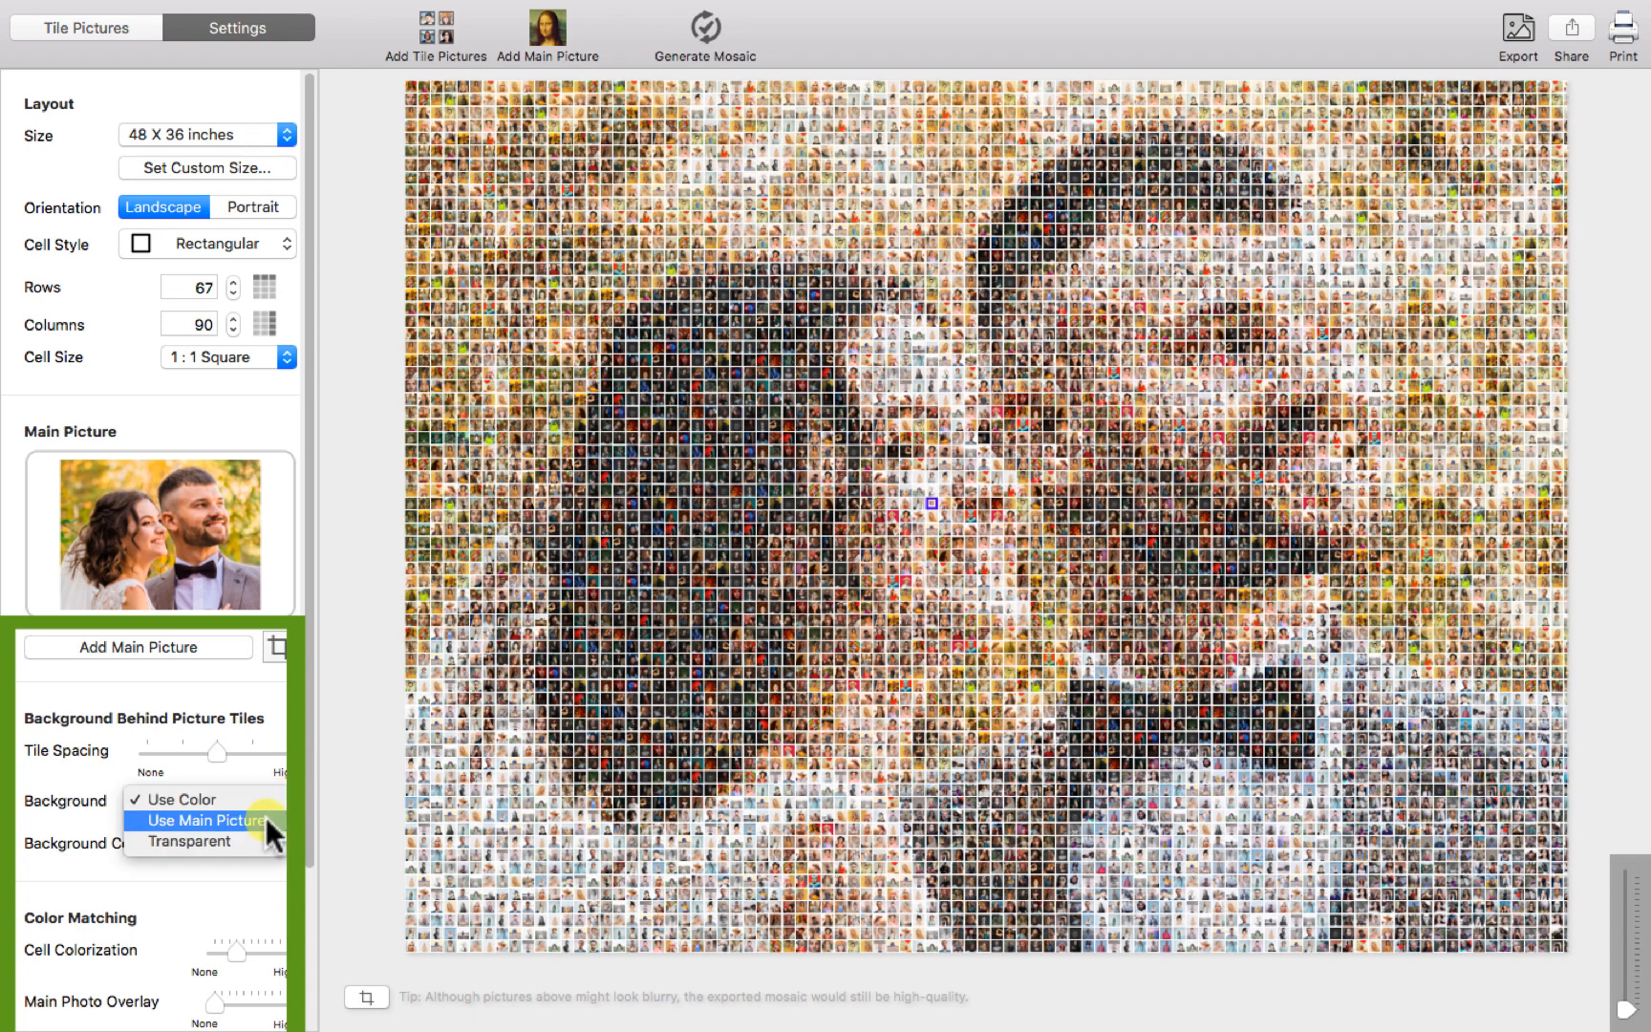
left_click(208, 820)
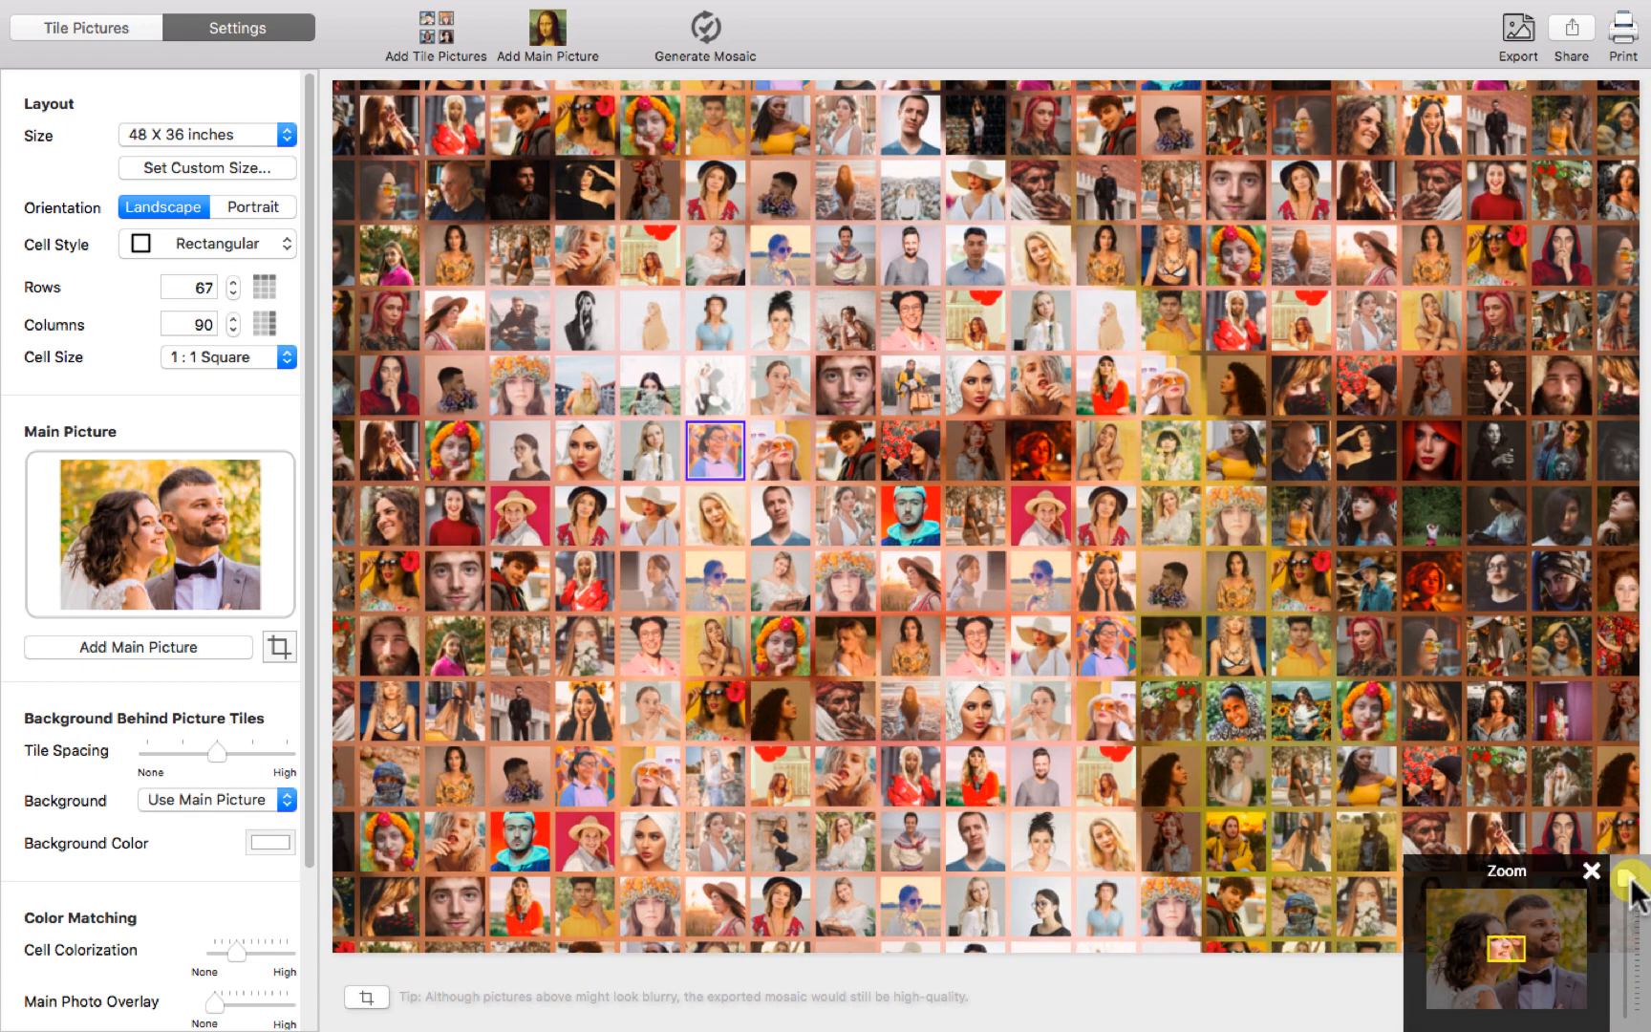
mouse_move(1422, 637)
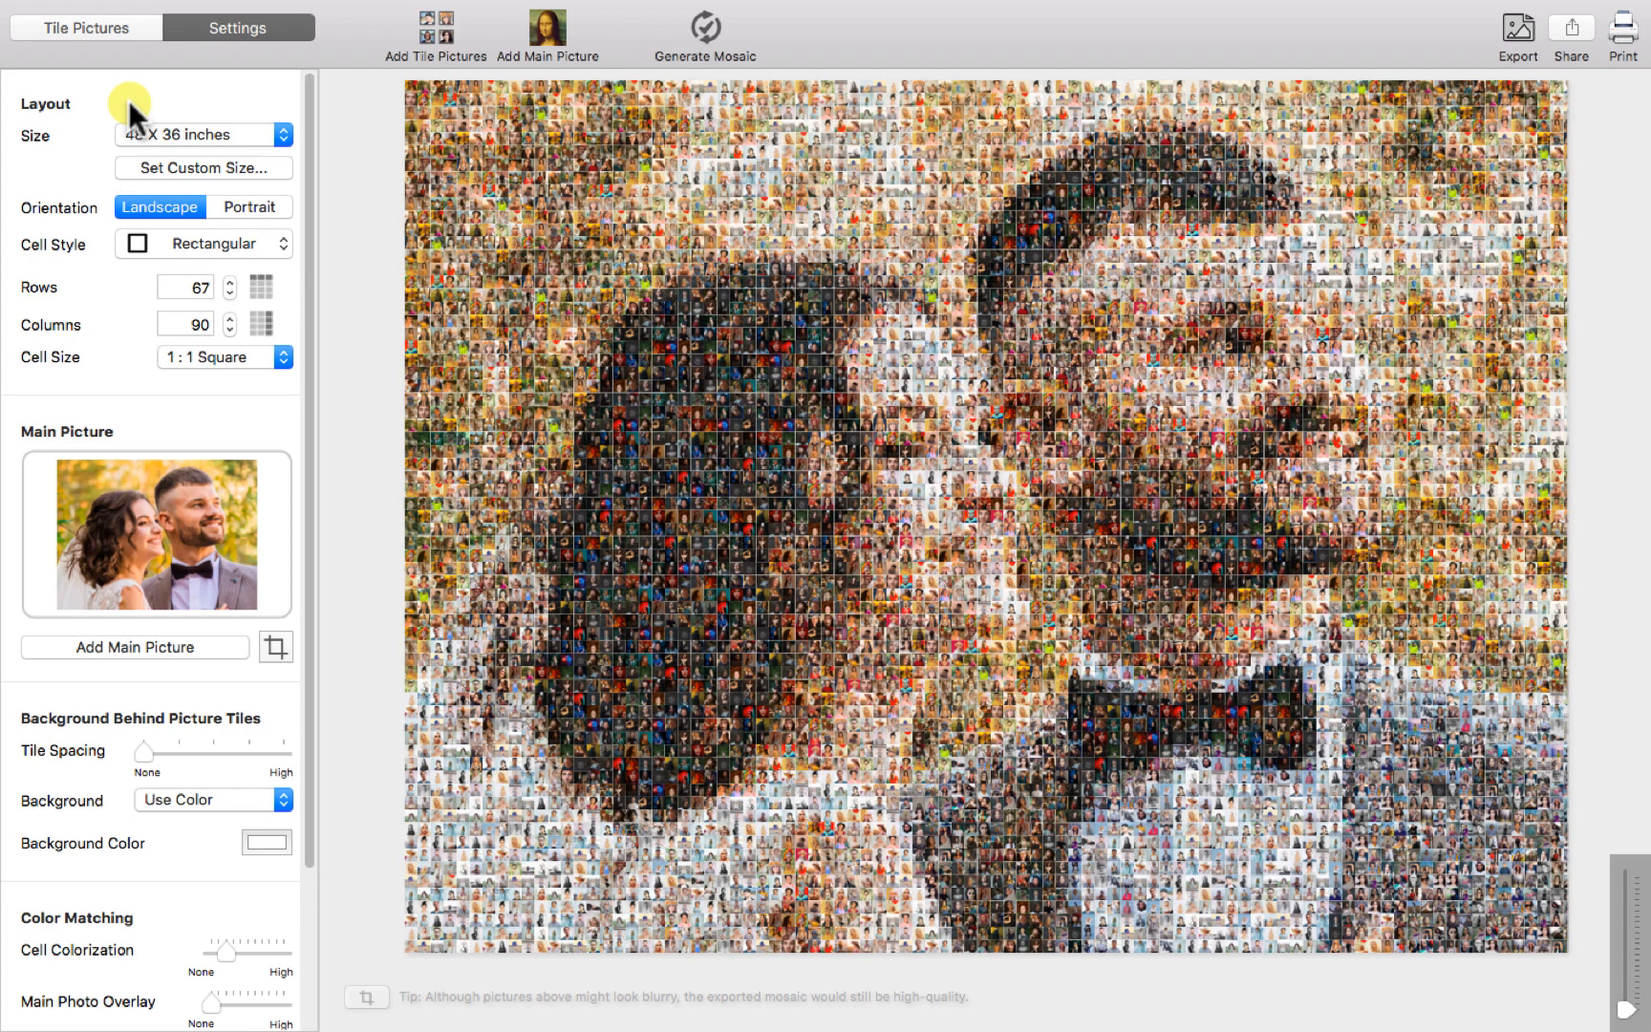
Change the Cell Style to Diamond for the wedding mosaic
left_click(203, 243)
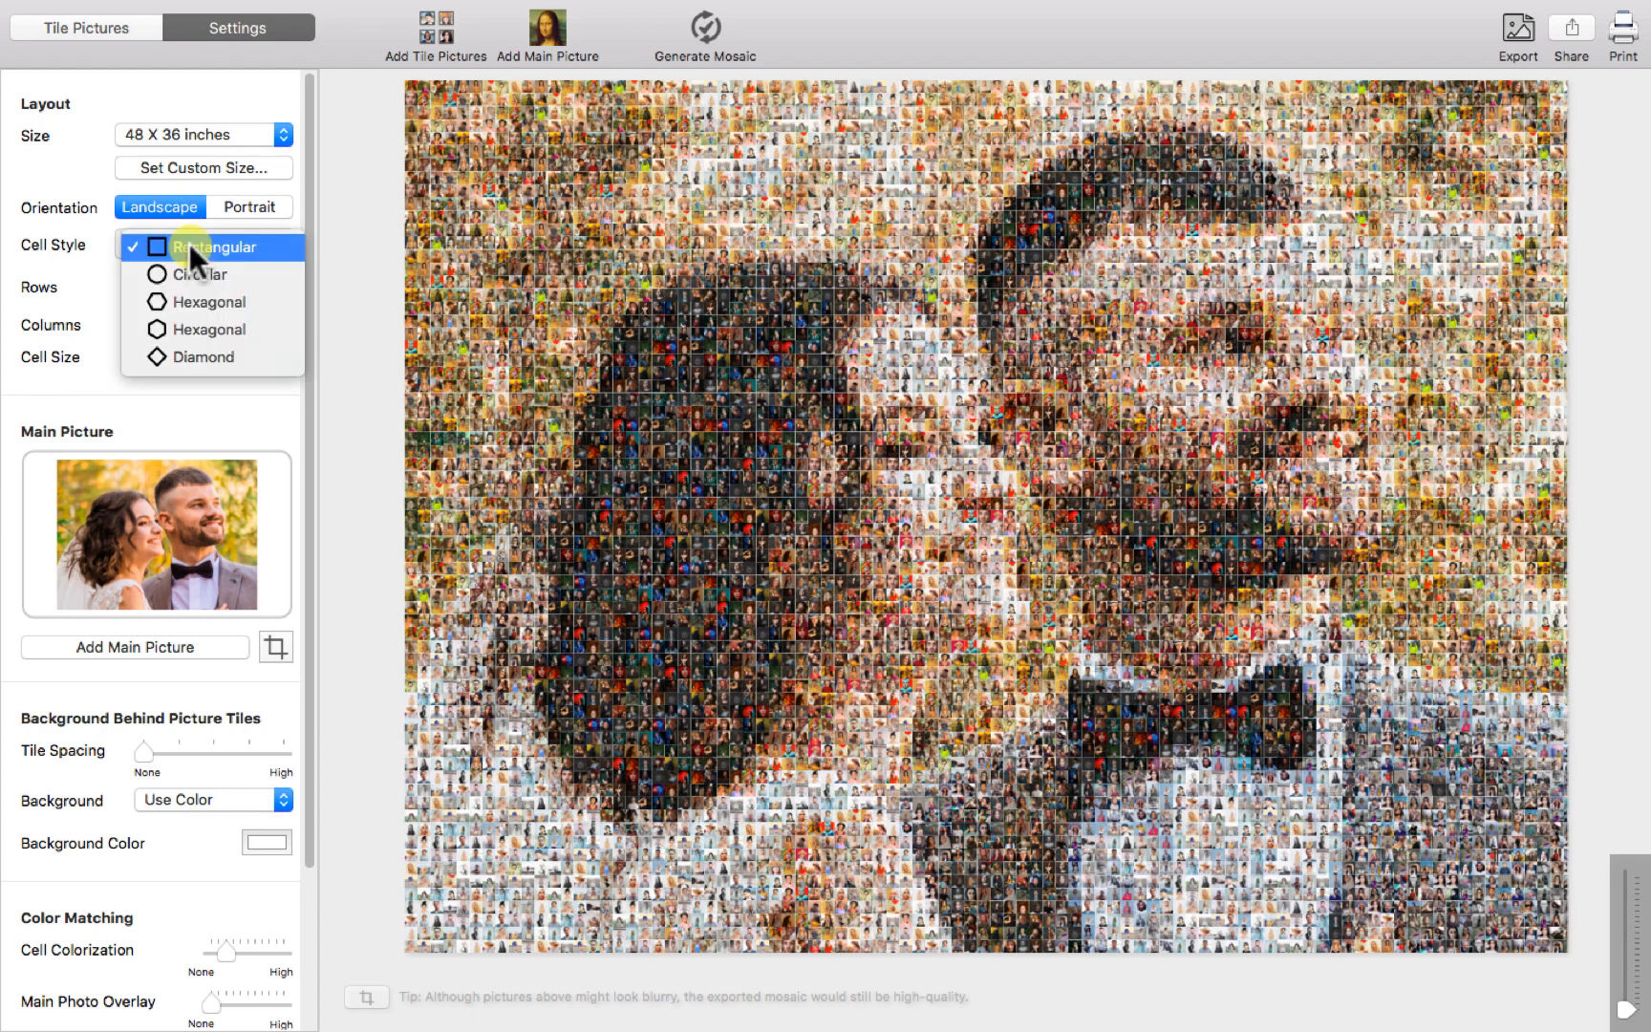
left_click(205, 356)
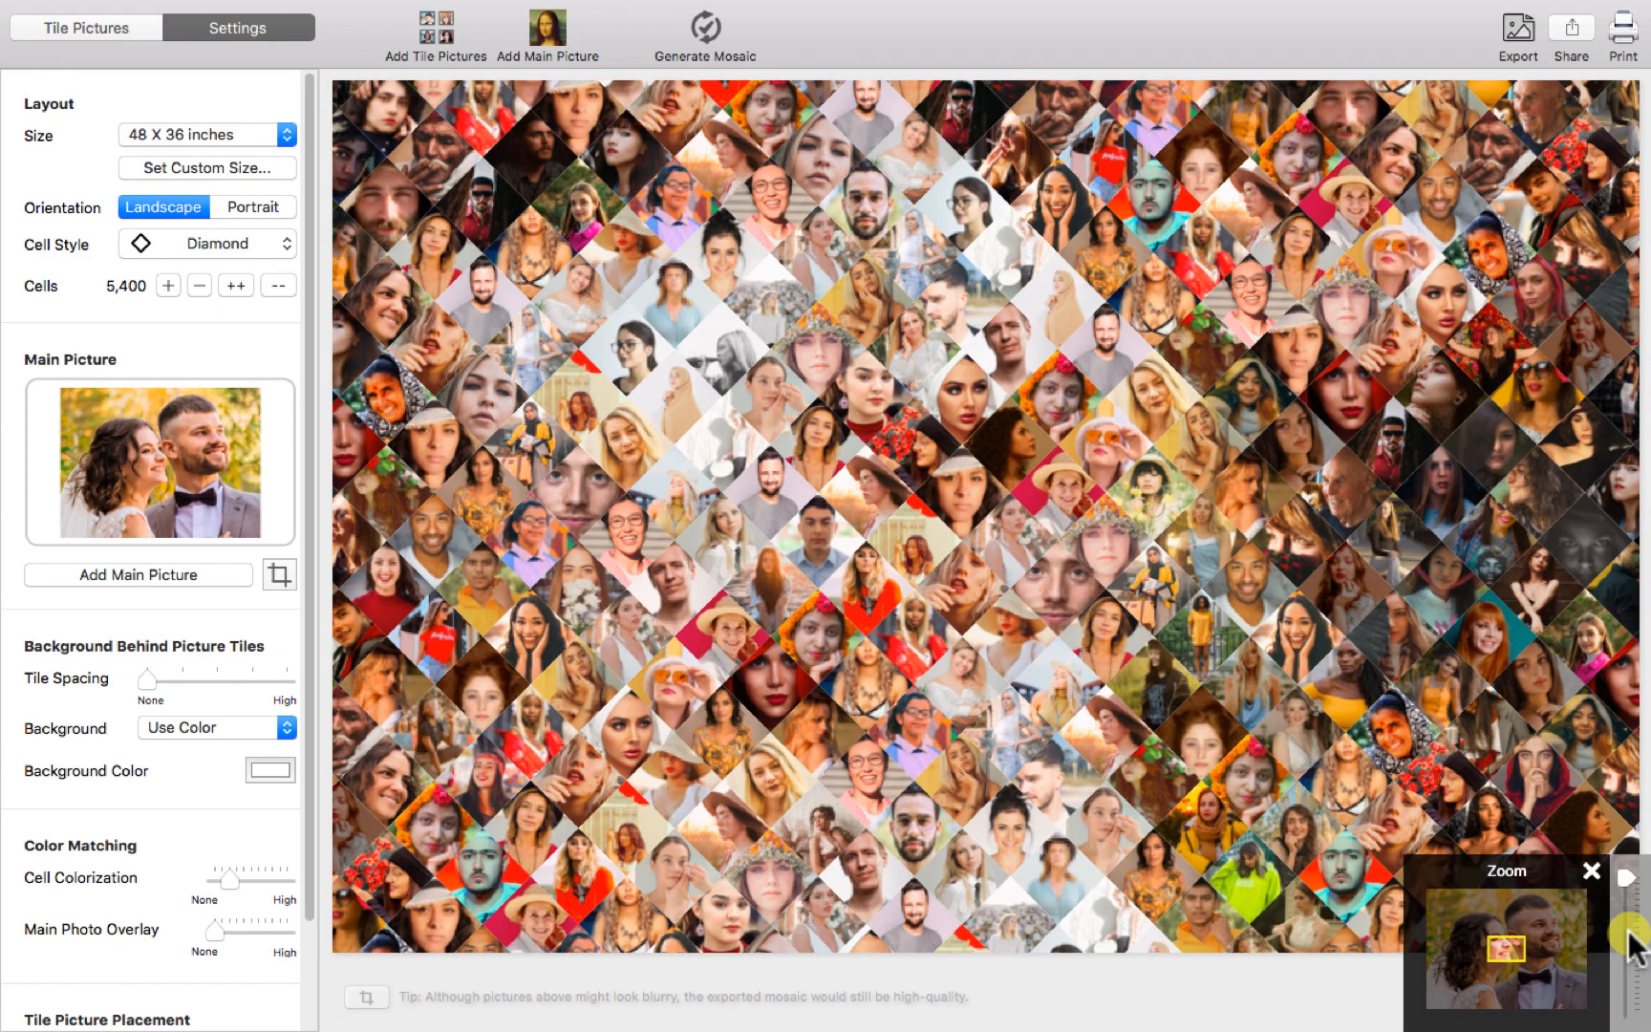
mouse_move(1632, 884)
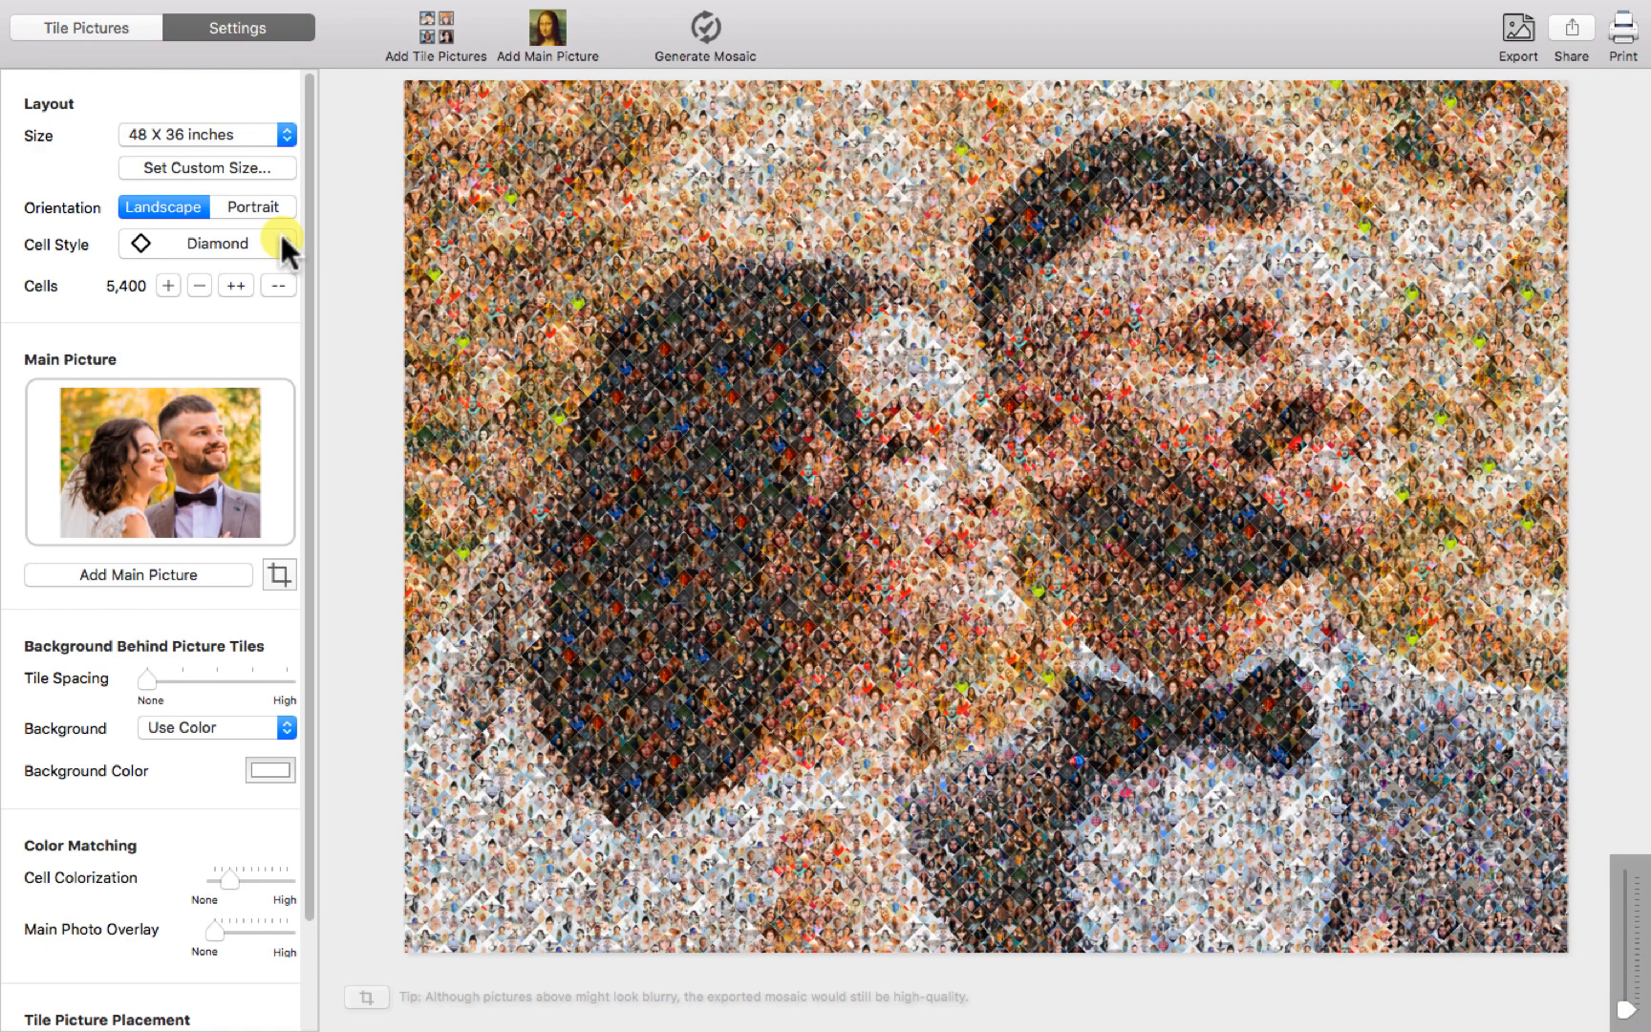
Regenerate the mosaic with Circular cells (5,428 cells) and zoom out to the whole image
left_click(287, 243)
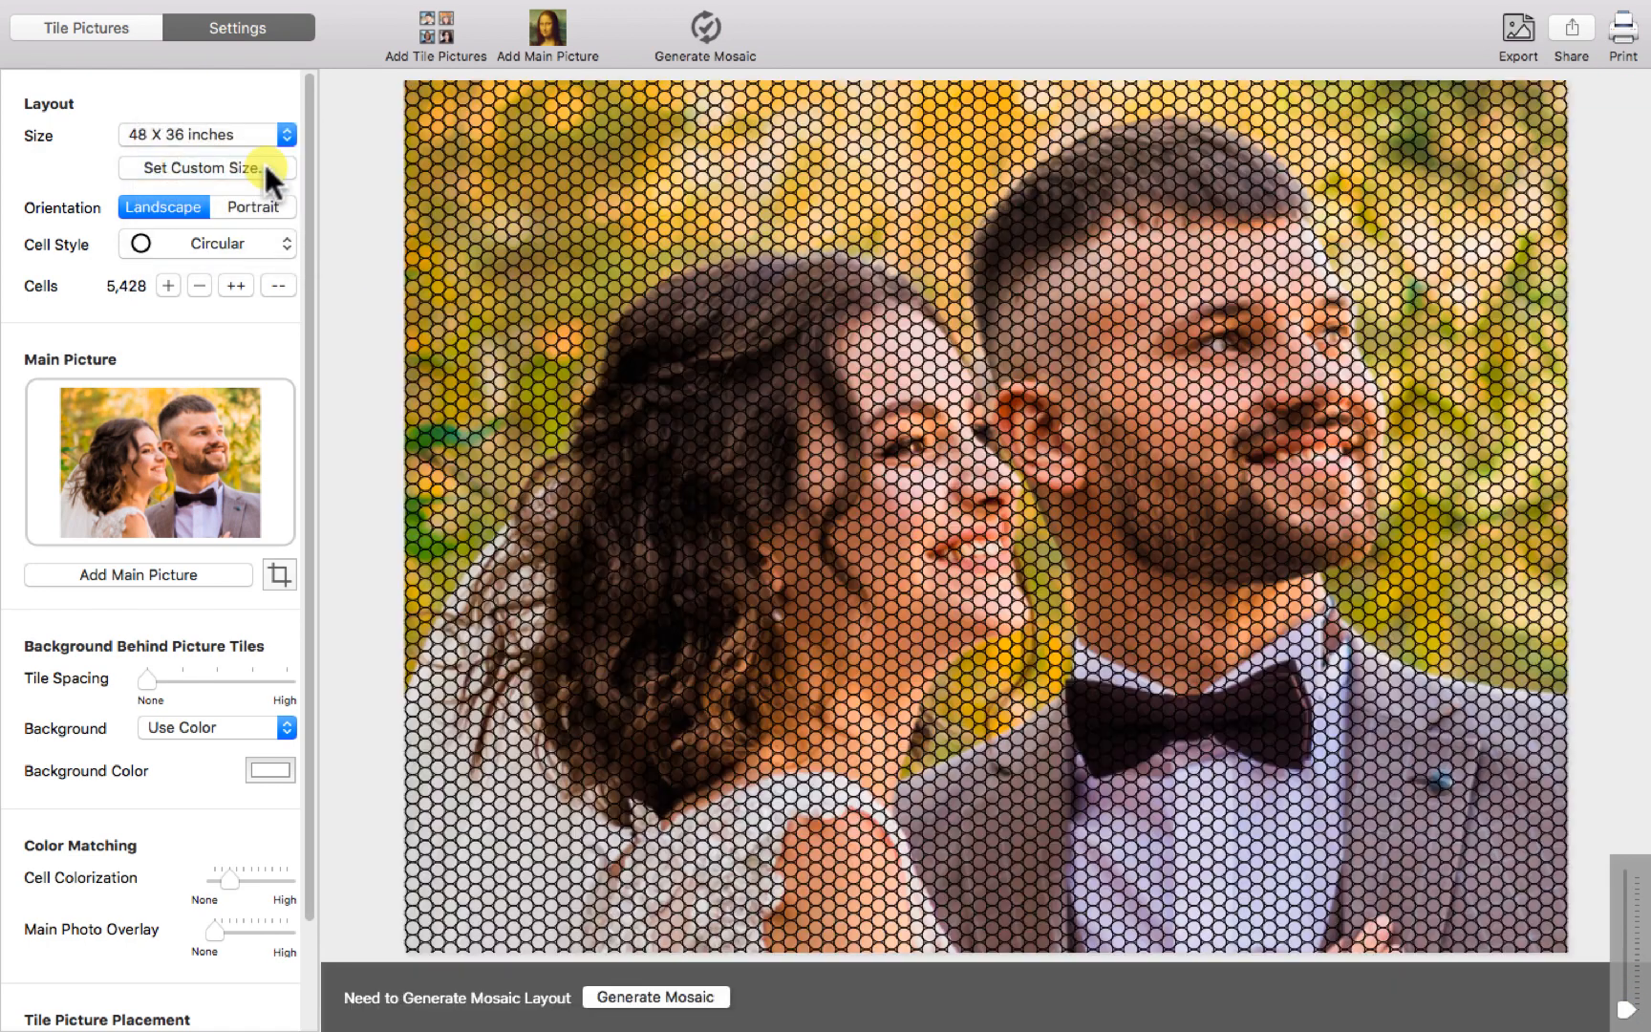
left_click(655, 997)
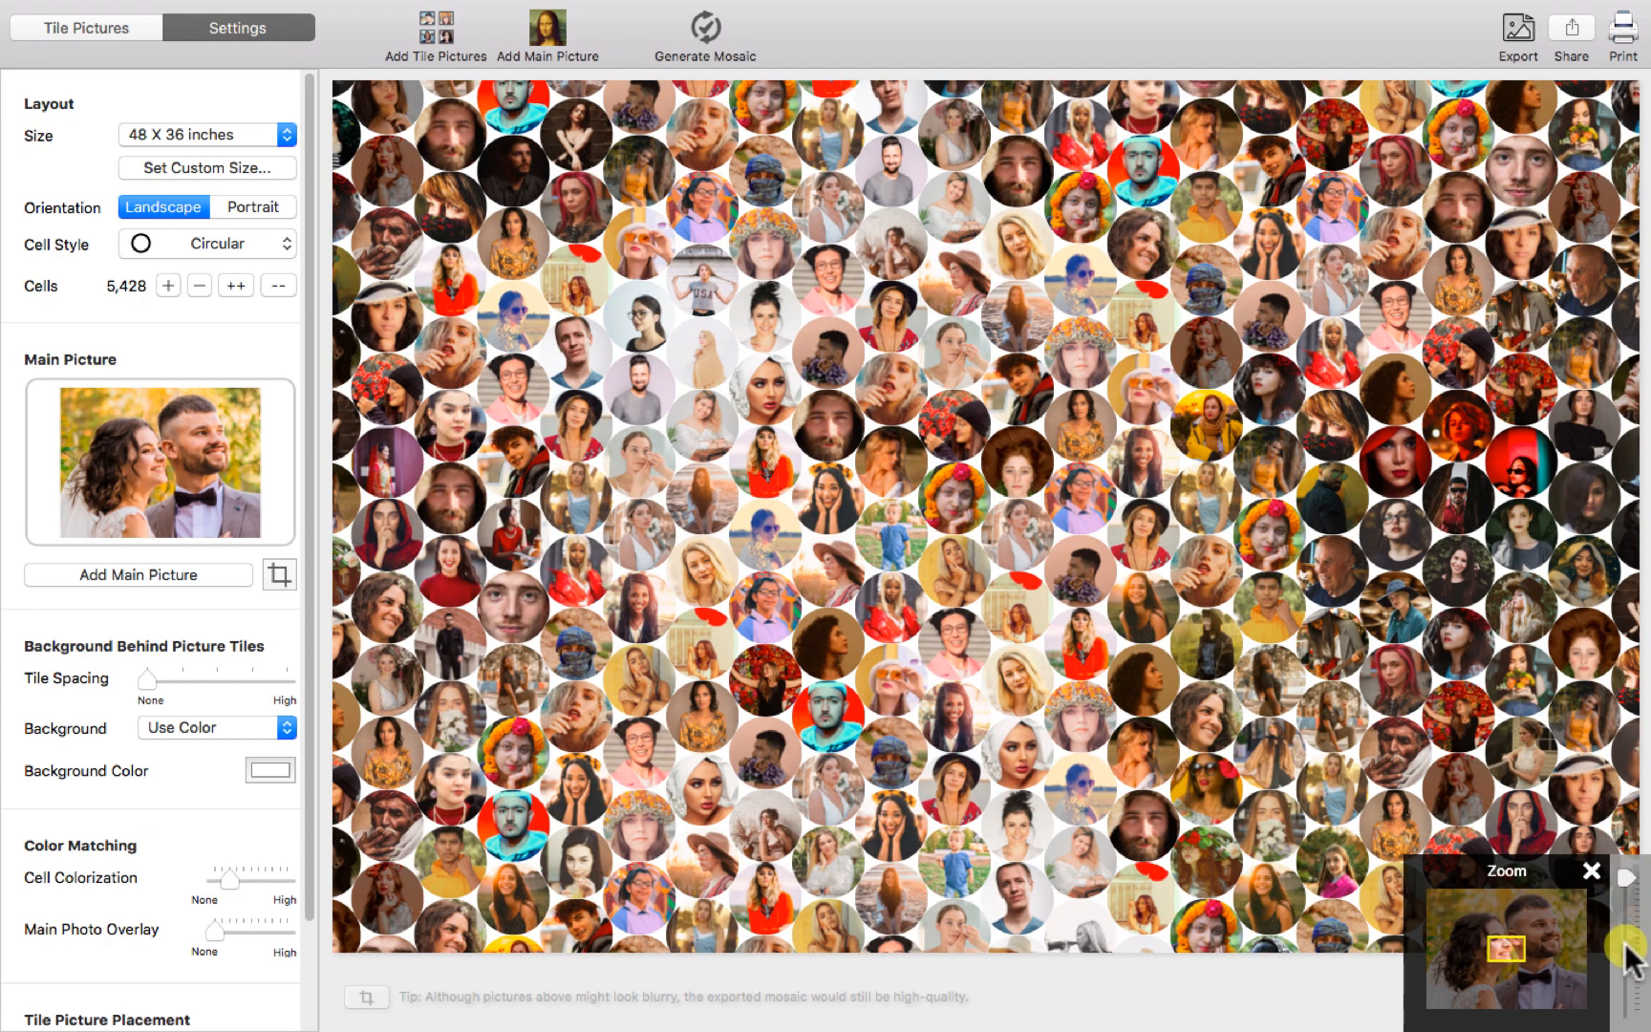
left_click(705, 24)
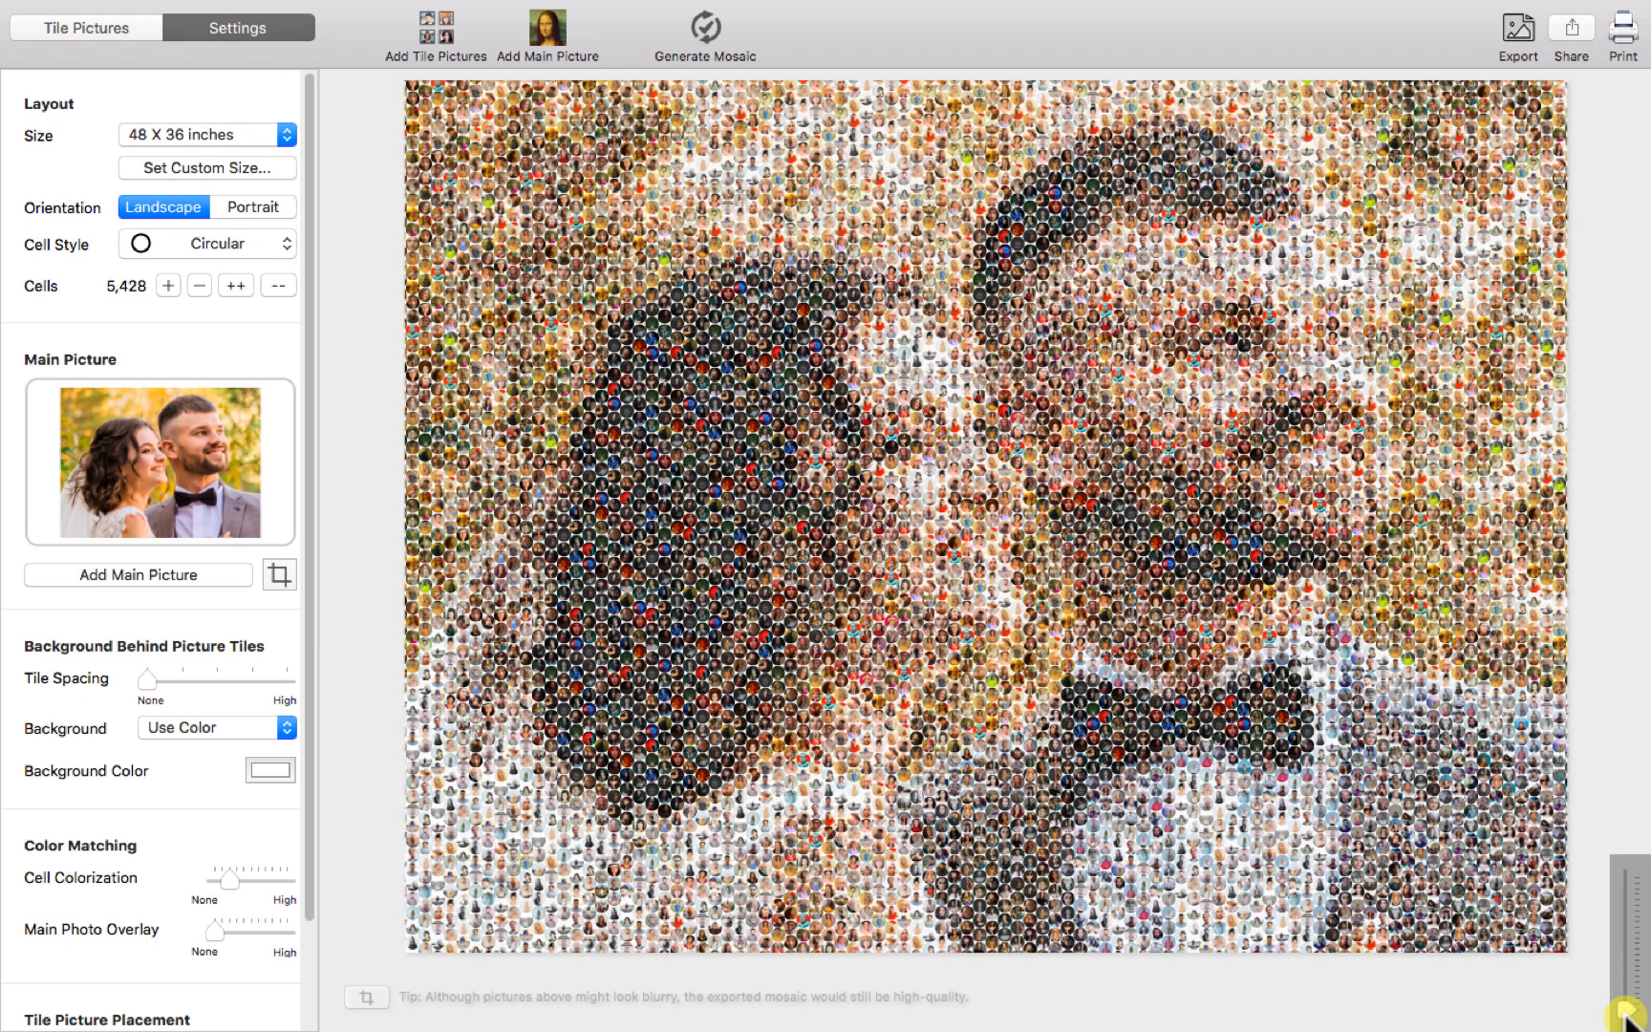
Regenerate the mosaic with Hexagonal cells, keeping 5,428 cells
left_click(206, 243)
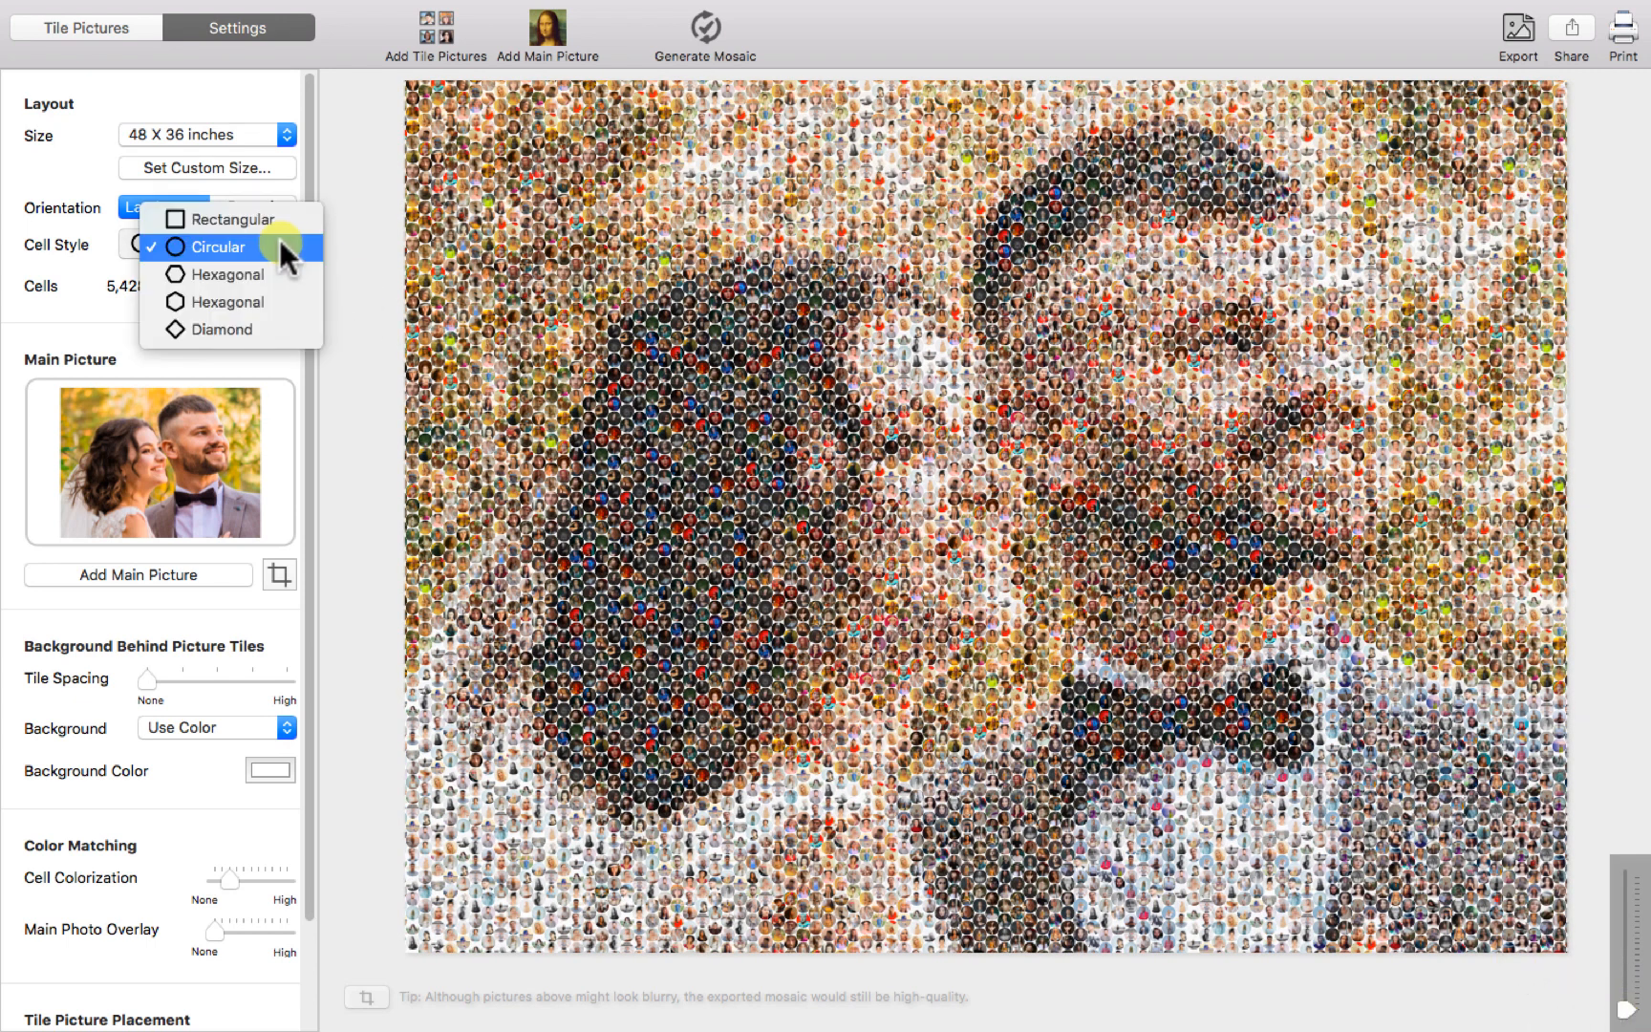
mouse_move(222, 274)
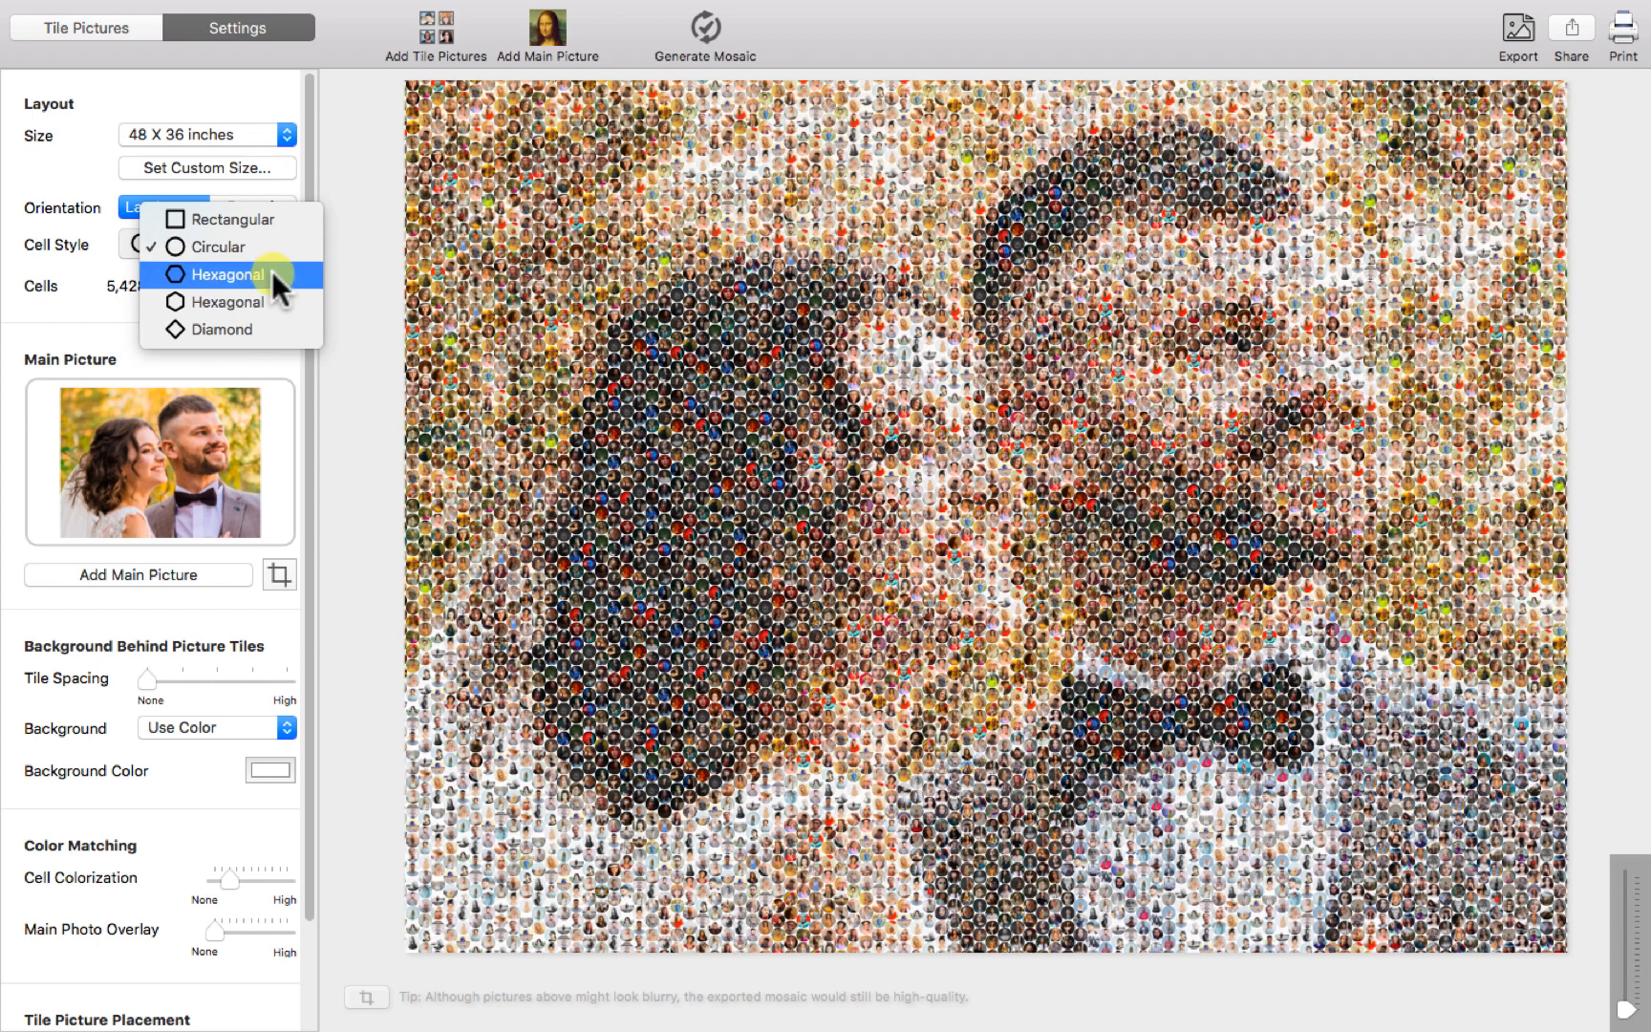
left_click(224, 275)
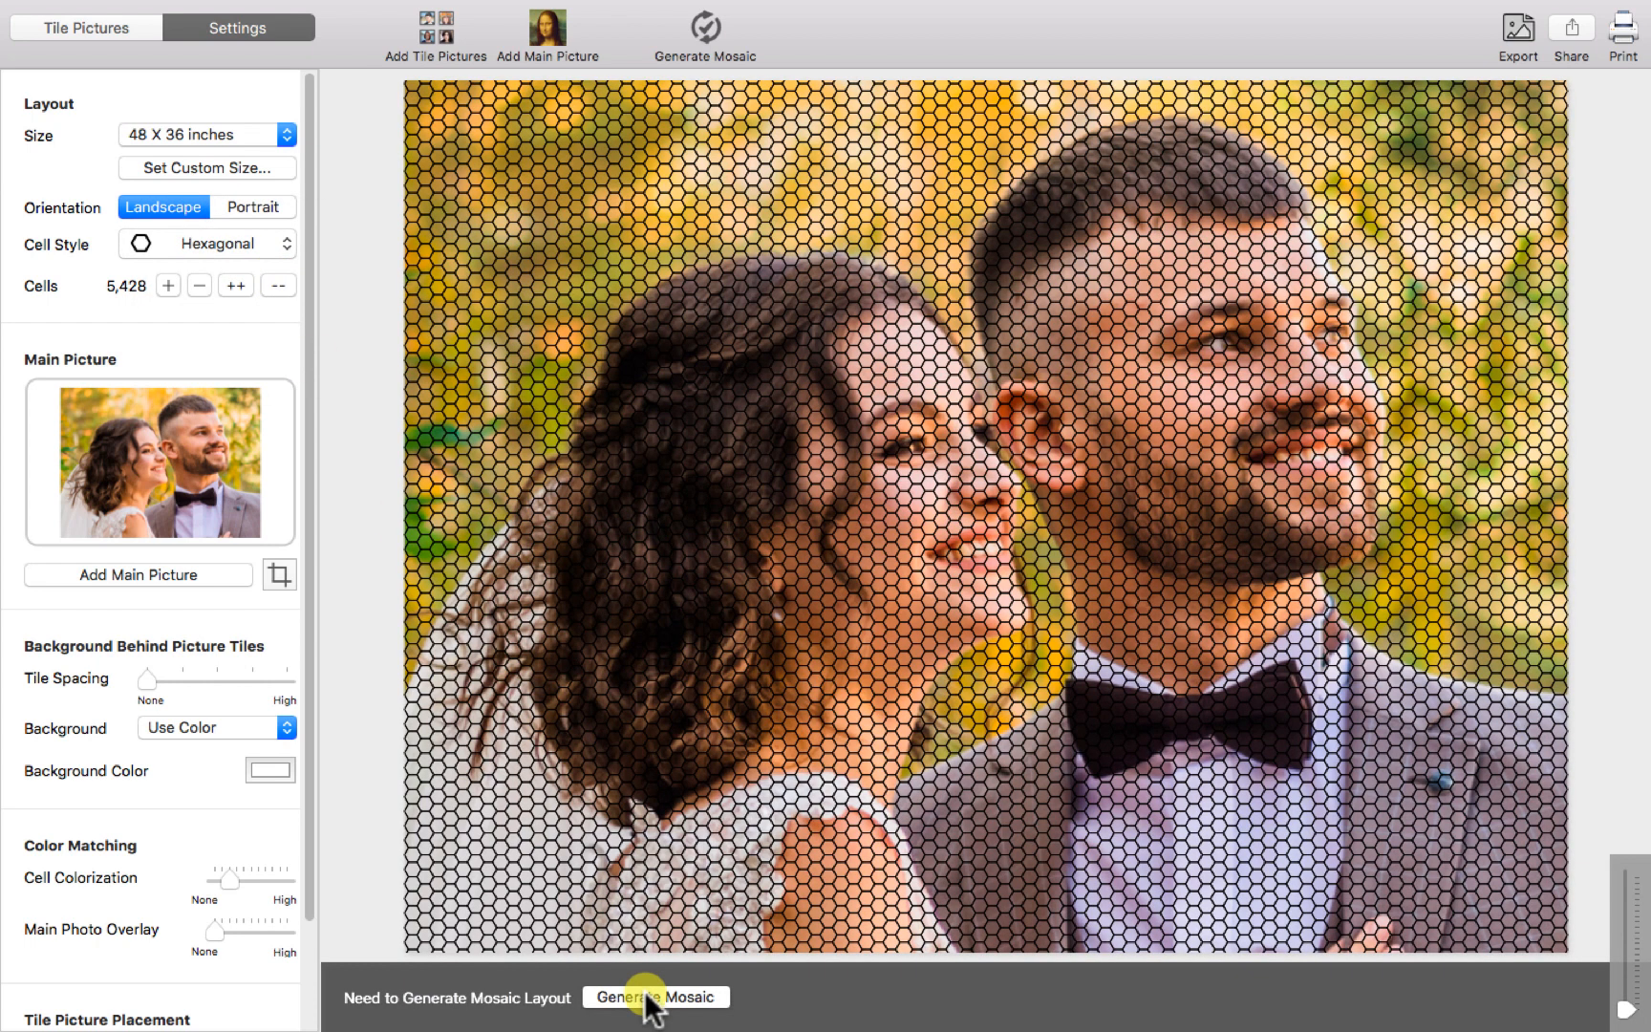
left_click(656, 995)
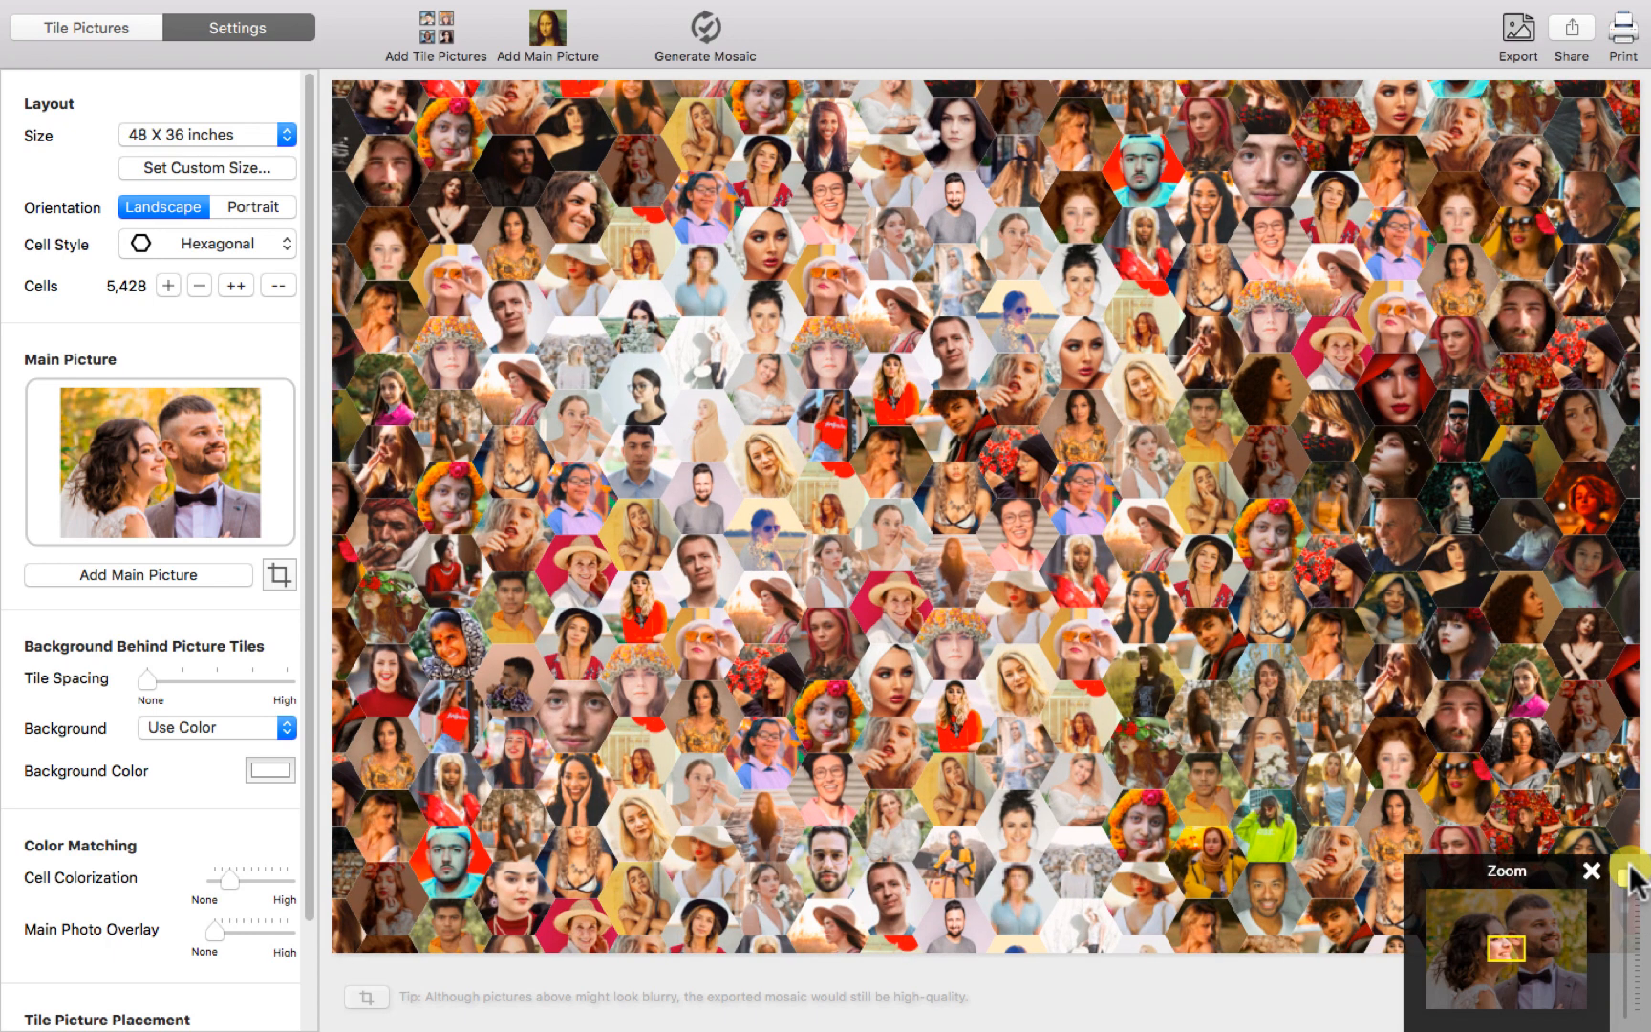
mouse_move(1634, 891)
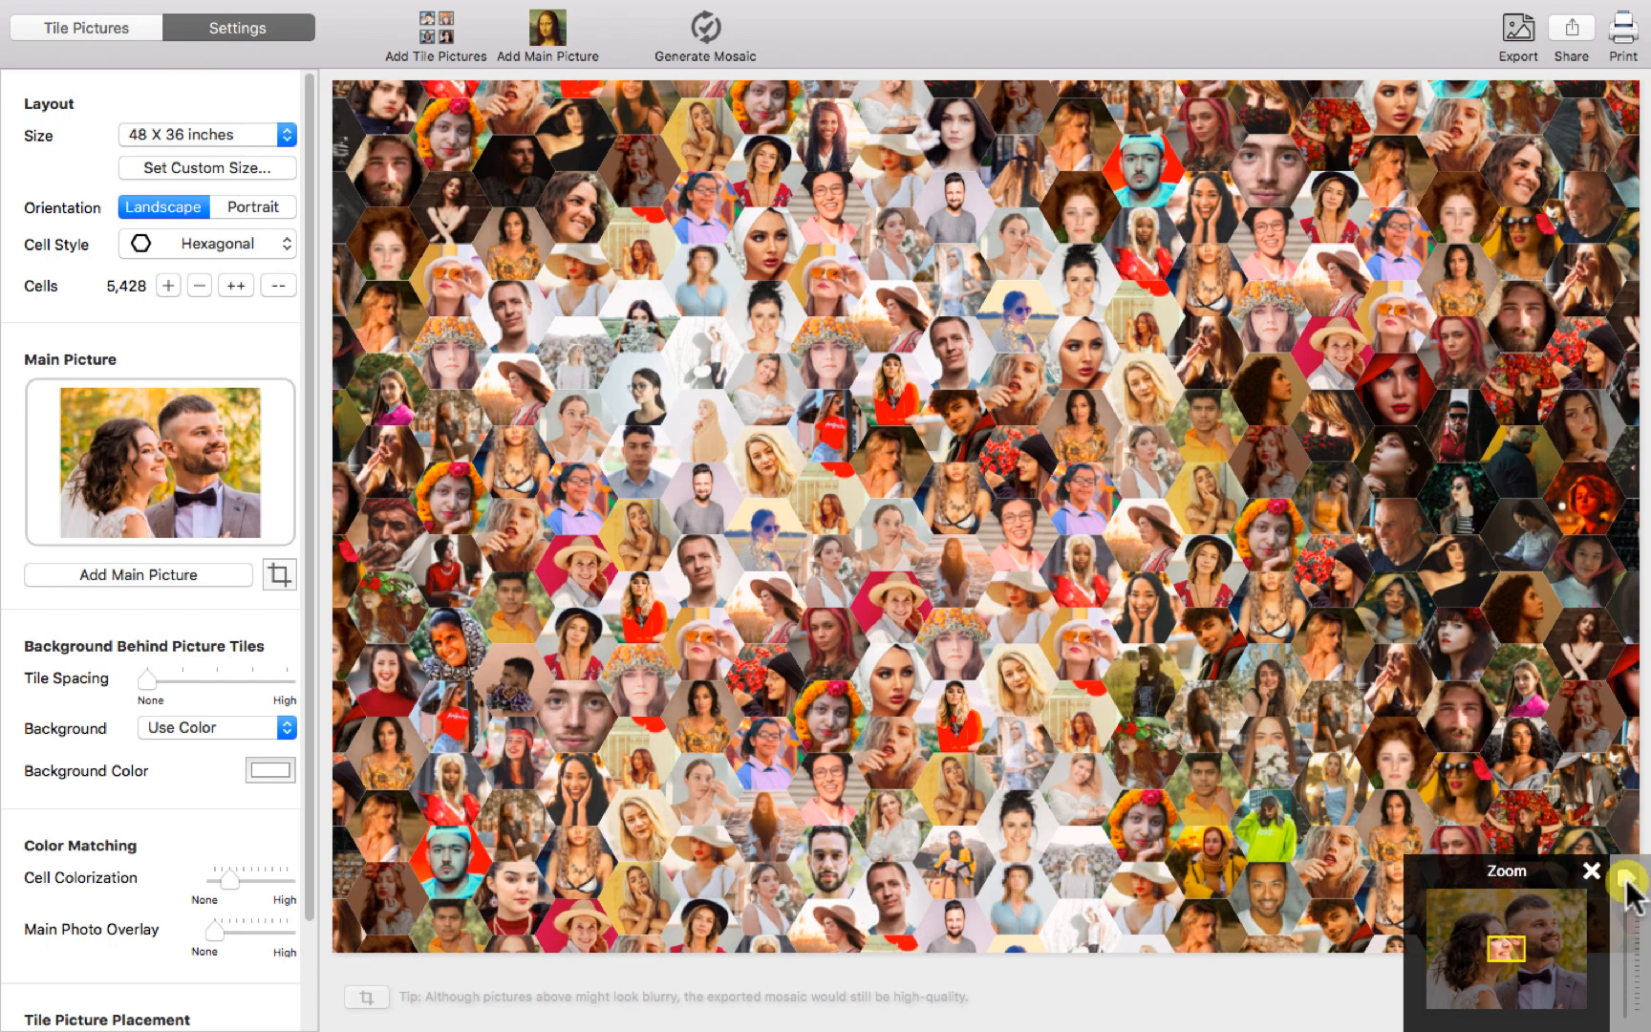